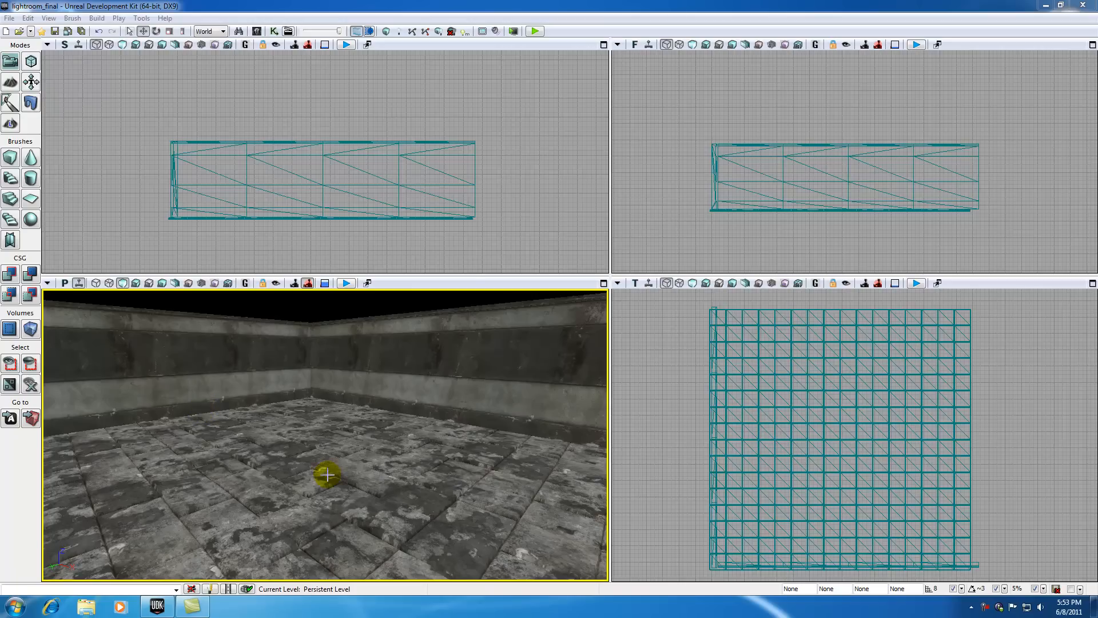
- Place a point light in the middle of the empty room
click(326, 475)
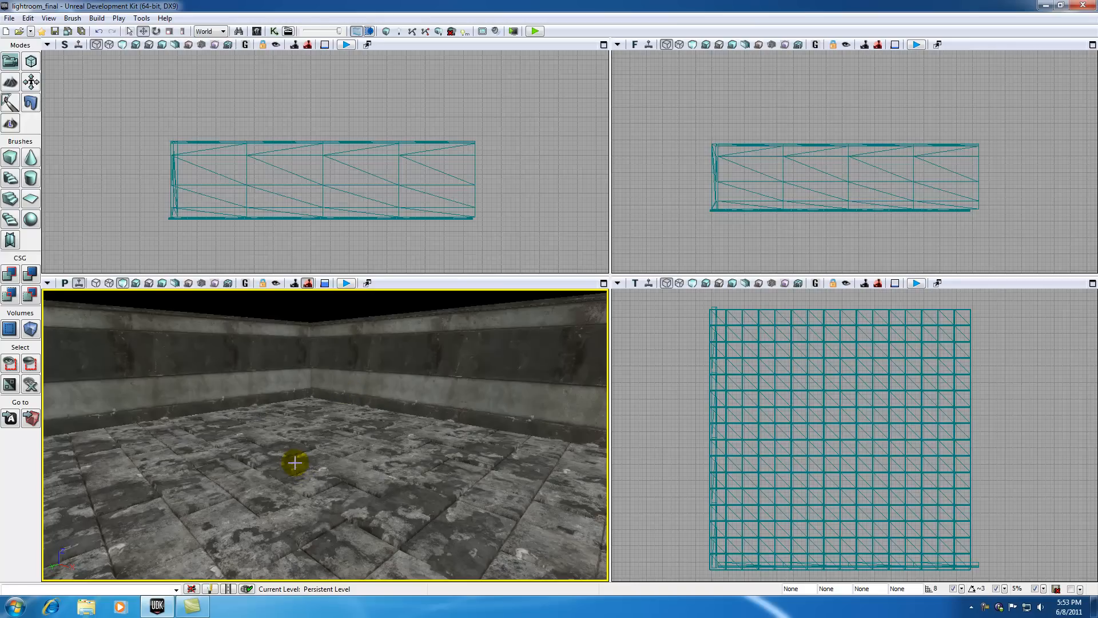
click(294, 462)
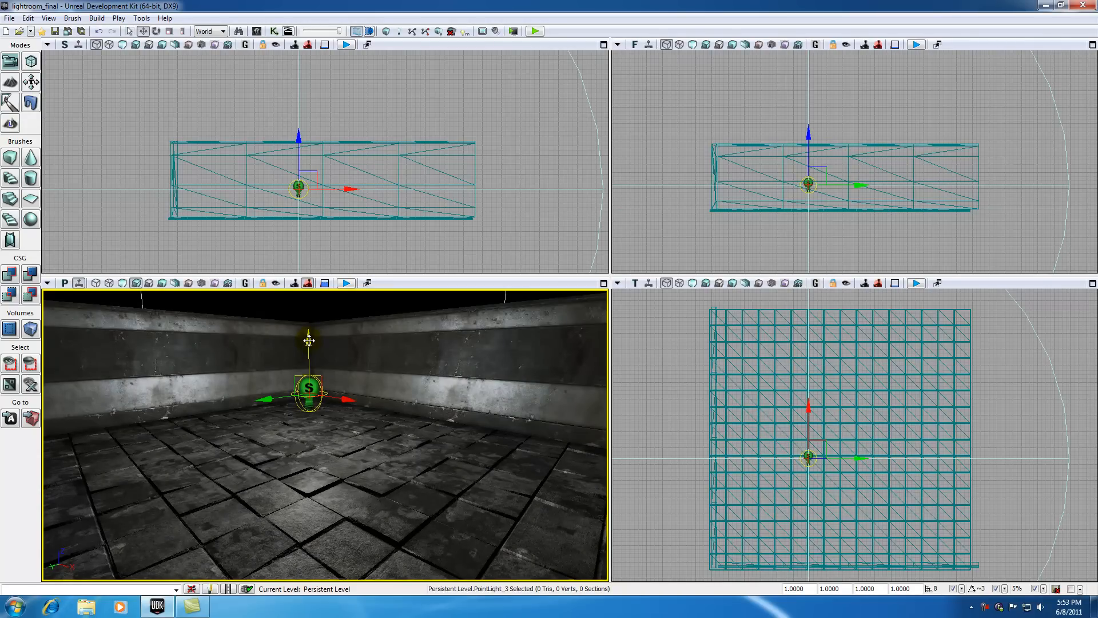
mouse_move(343, 359)
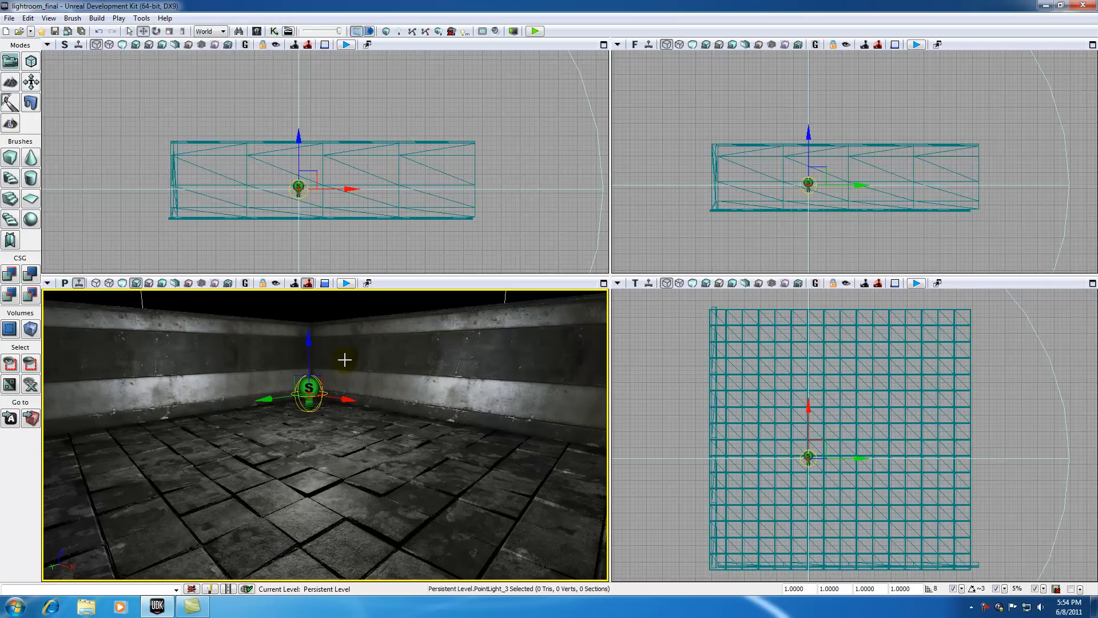
mouse_move(361, 376)
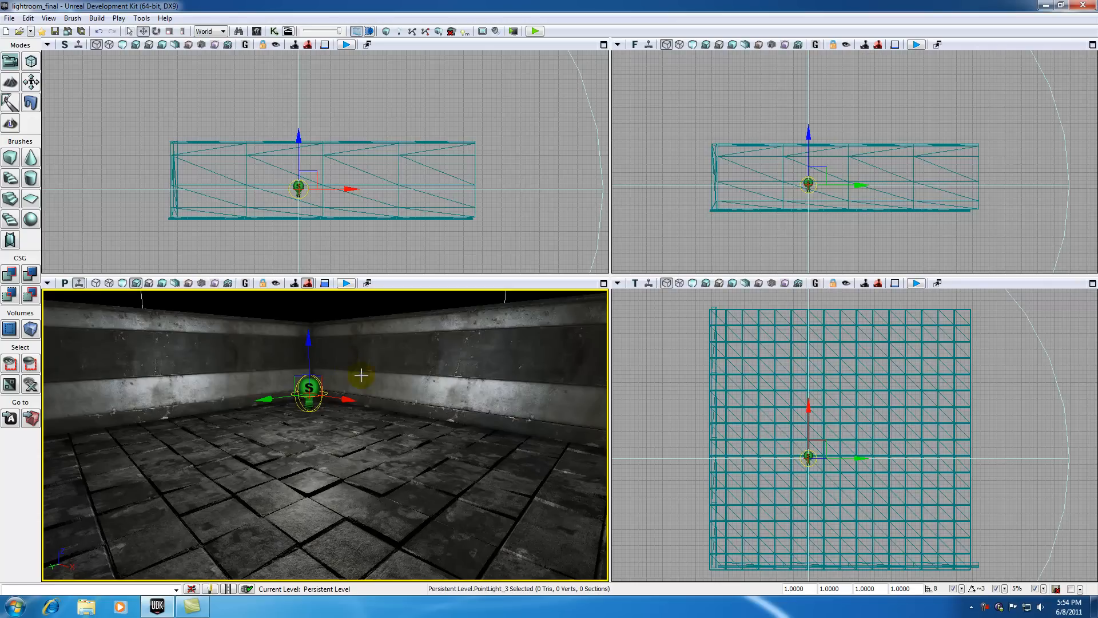
mouse_move(324, 401)
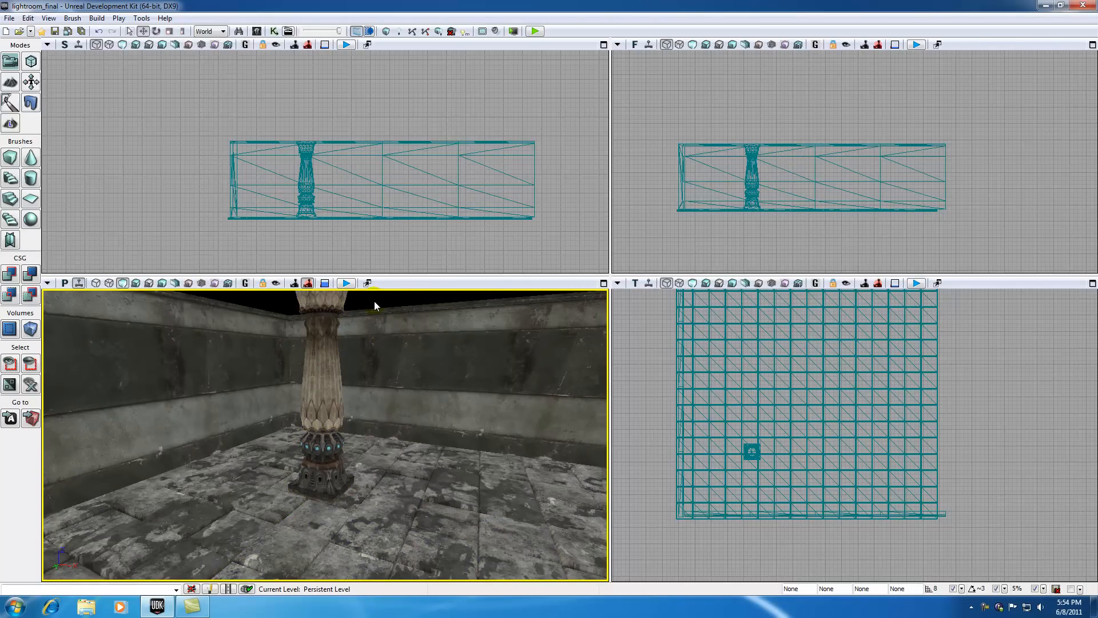
mouse_move(392, 601)
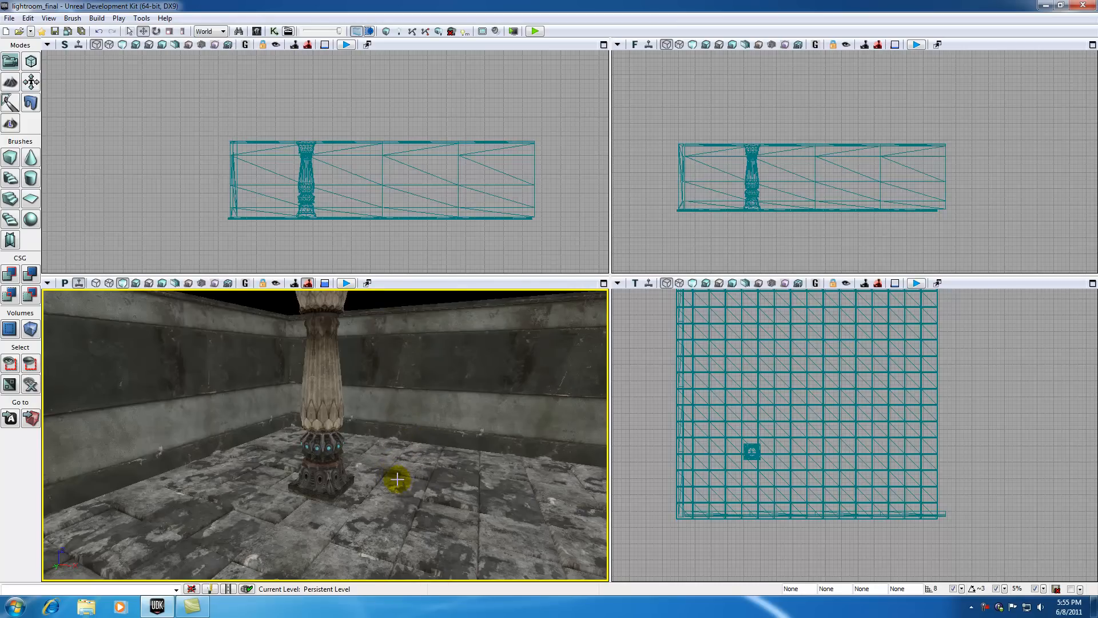
- Add a point light on the floor beside the pillar via Add Actor > Add Light (Point)
right_click(396, 481)
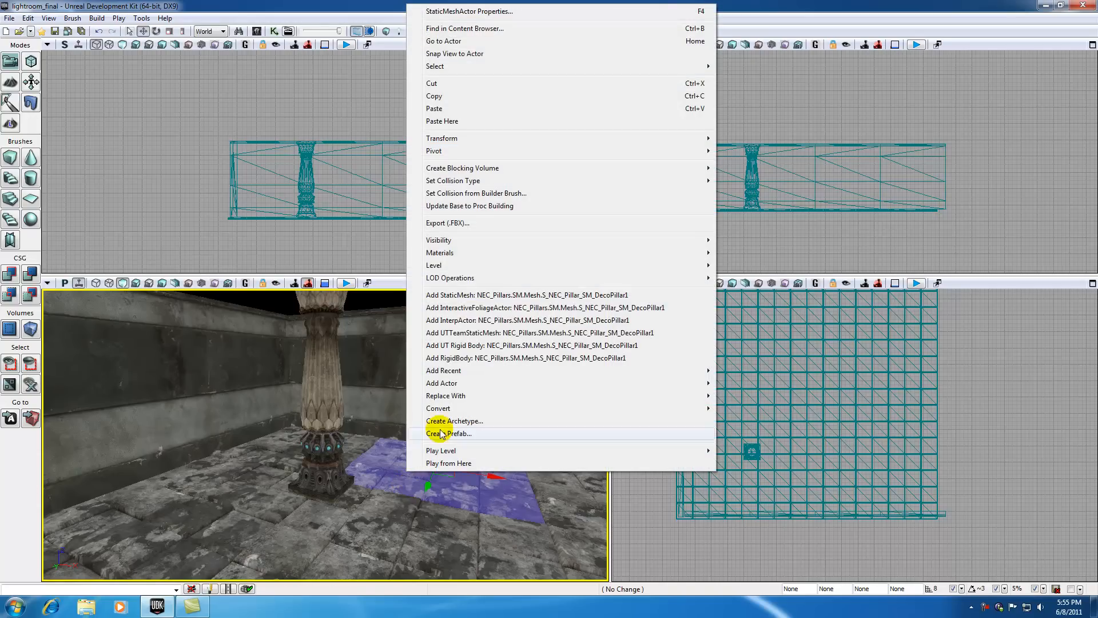
mouse_move(442, 383)
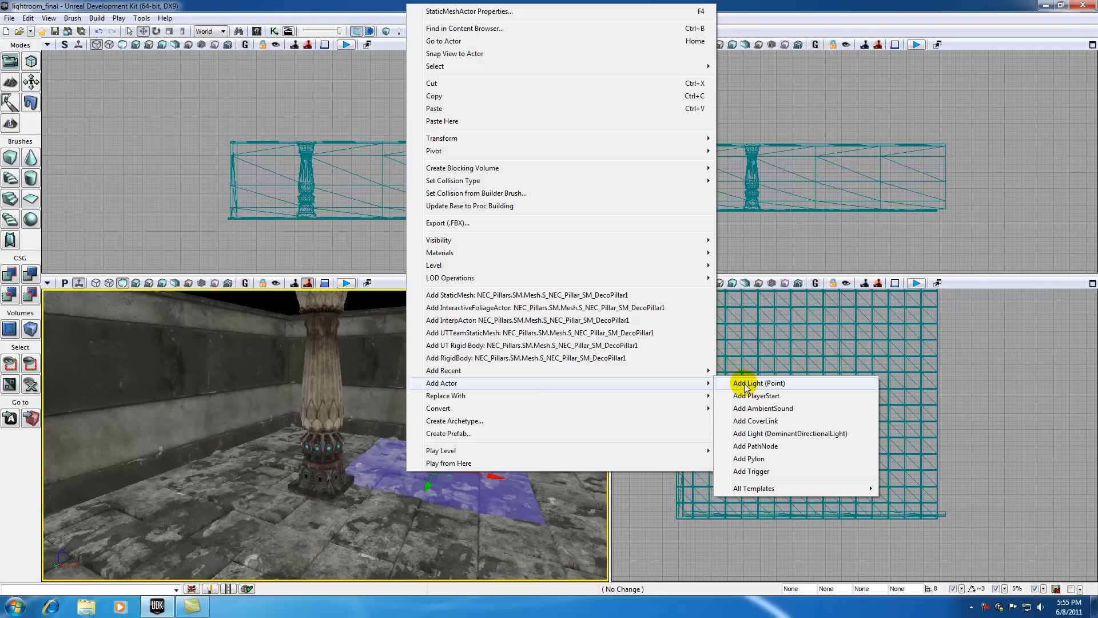
click(757, 383)
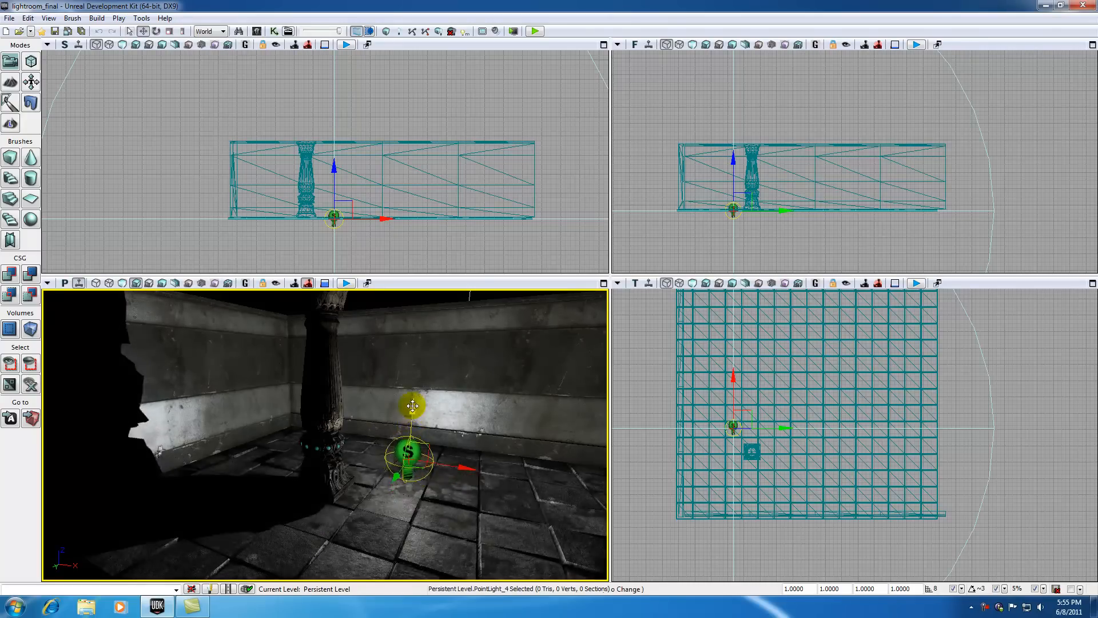
- Lift the new light off the floor, shift it sideways, and compare Unlit and Lit viewport modes
drag(412, 406, 392, 385)
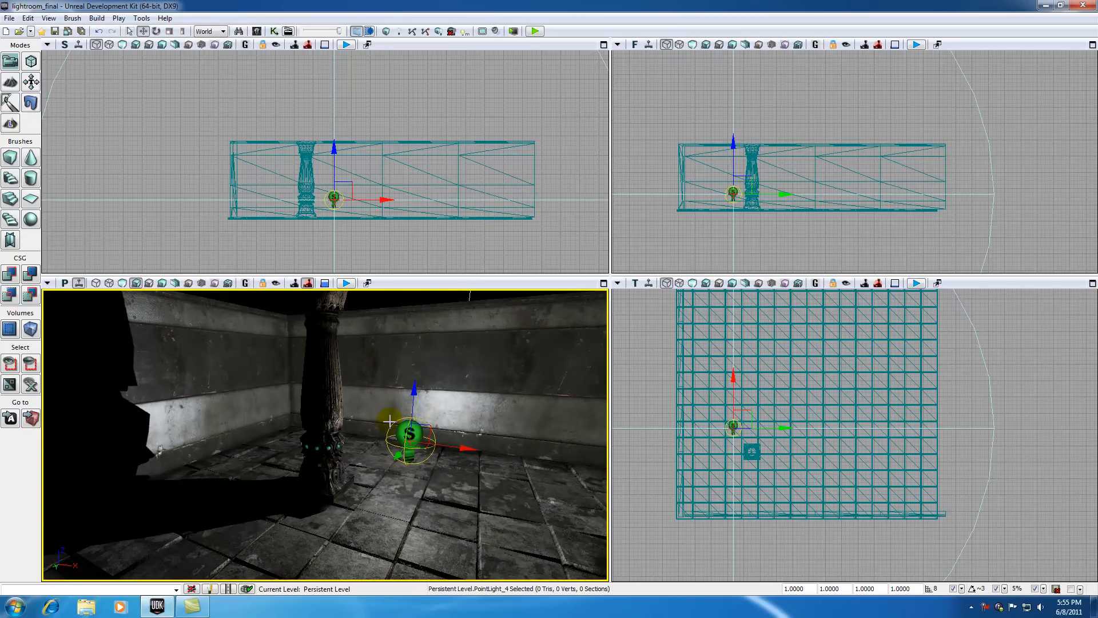
drag(410, 435, 482, 448)
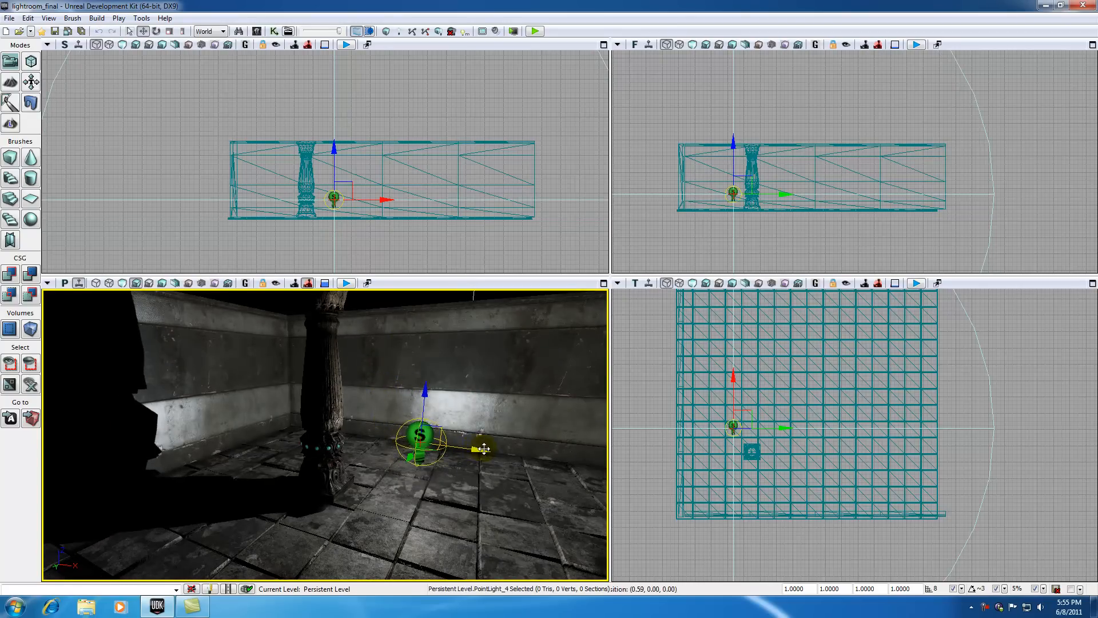
click(135, 283)
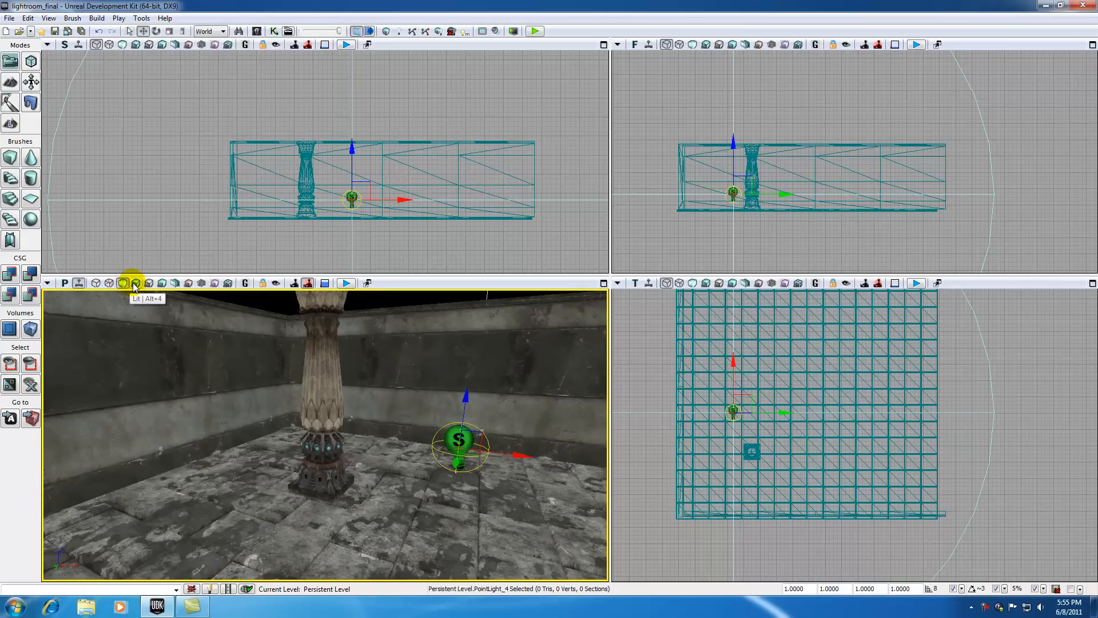
click(123, 283)
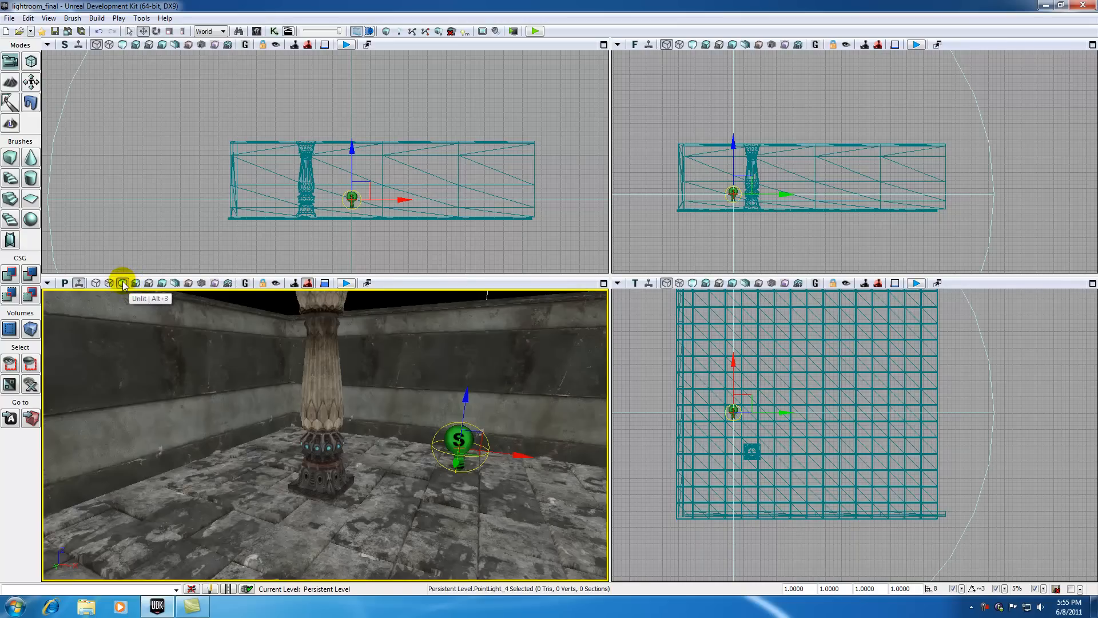
click(123, 283)
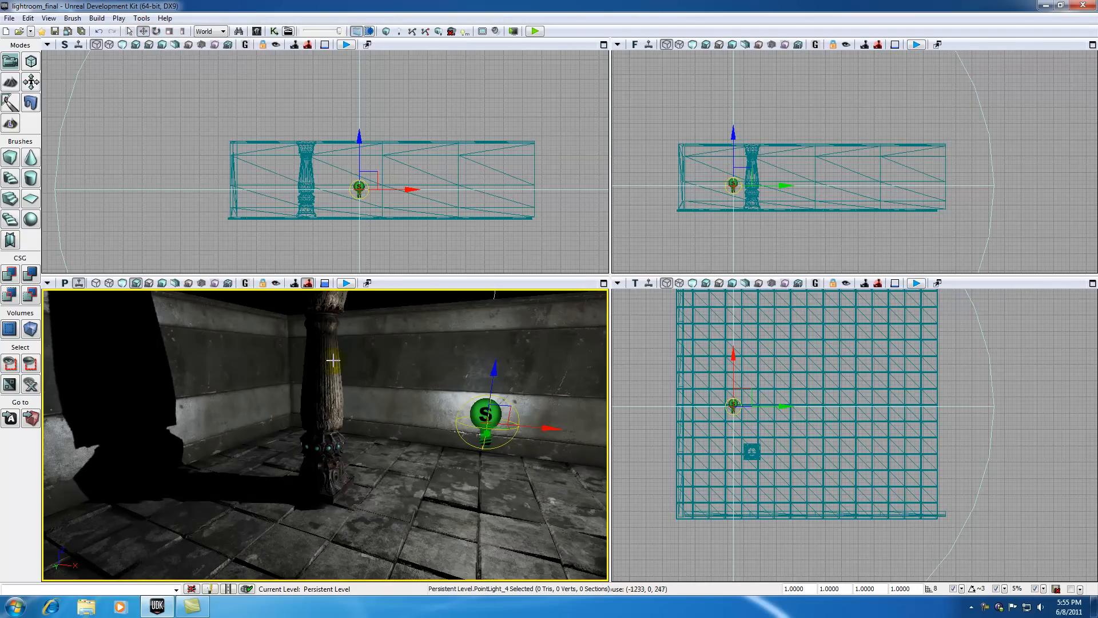
- Move the light higher and against the back wall, sliding it right of the pillar
drag(485, 429, 485, 382)
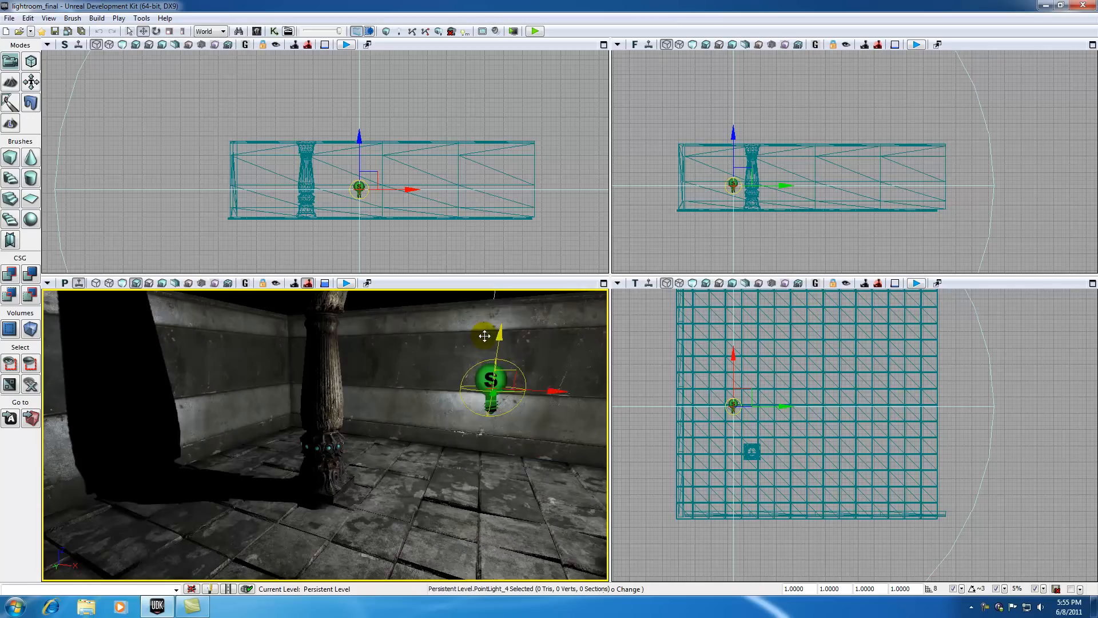
drag(494, 382, 472, 399)
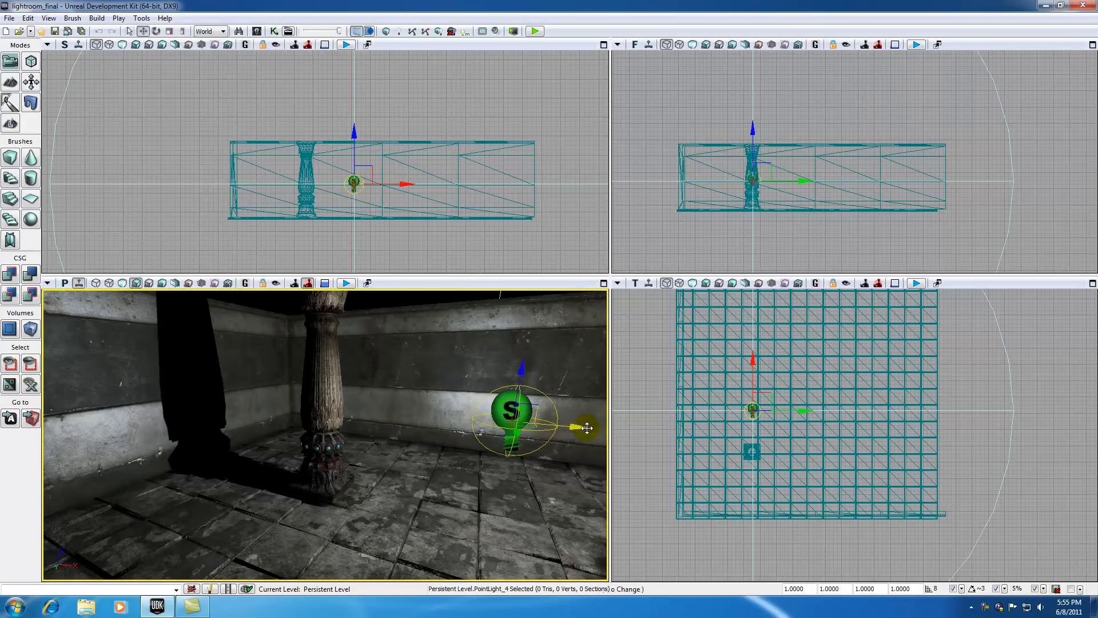
drag(585, 427, 547, 423)
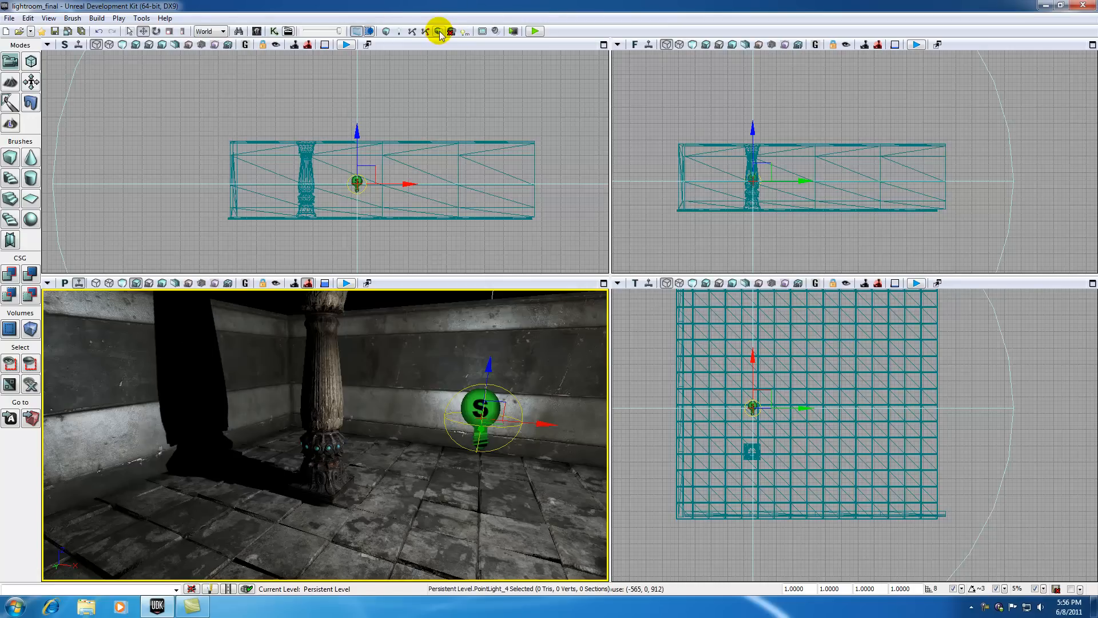
- Rebuild the level's lighting and dismiss the Map Check window showing the KillZ warning
click(441, 31)
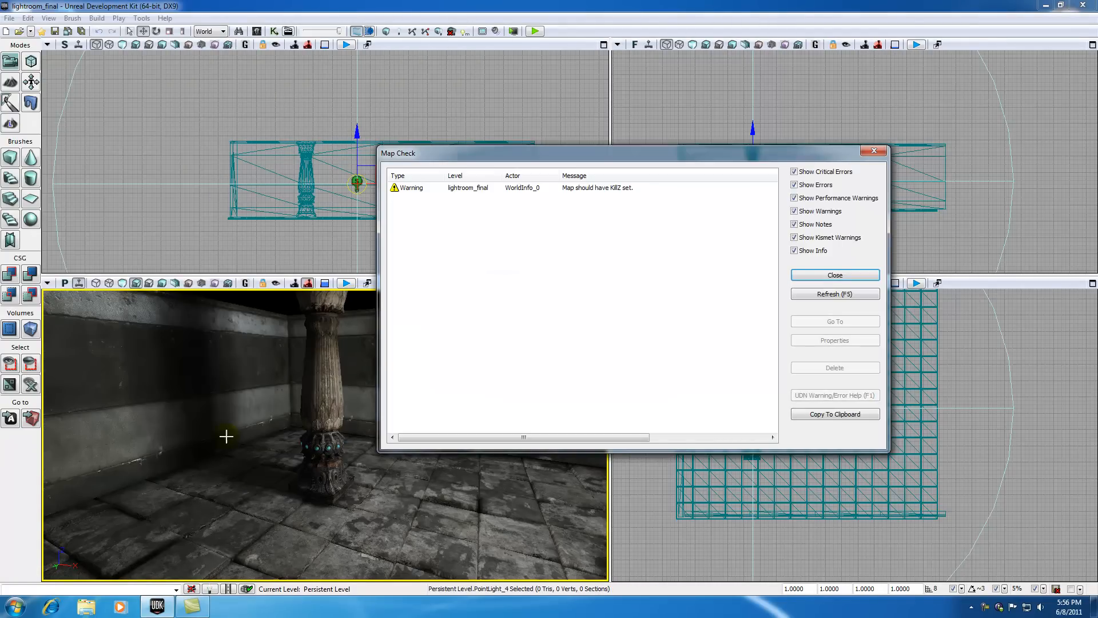
mouse_move(873, 151)
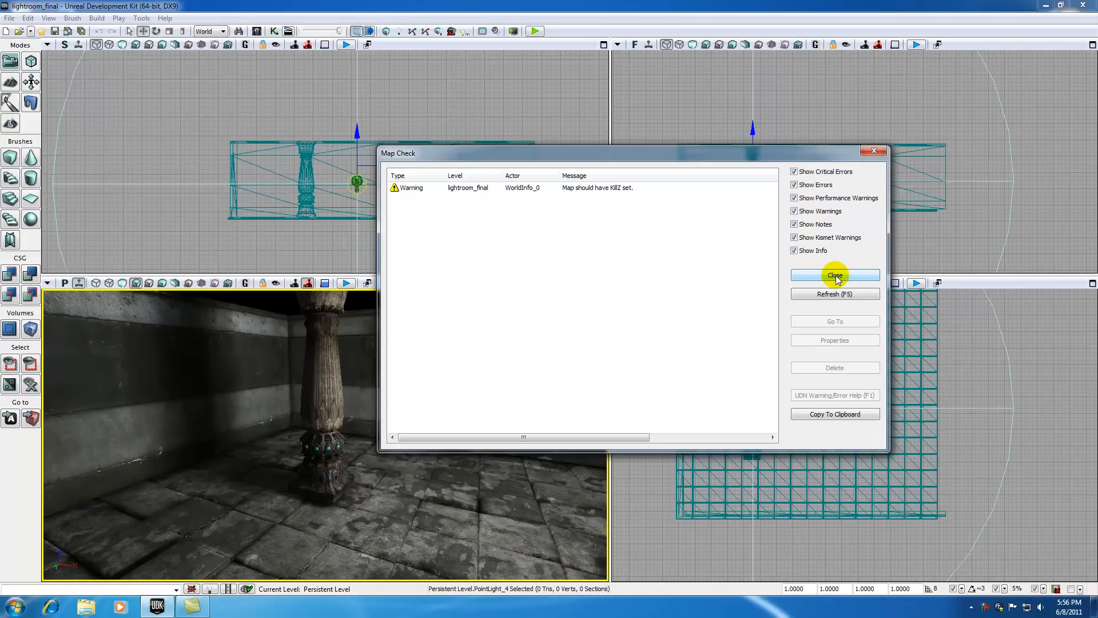
click(834, 274)
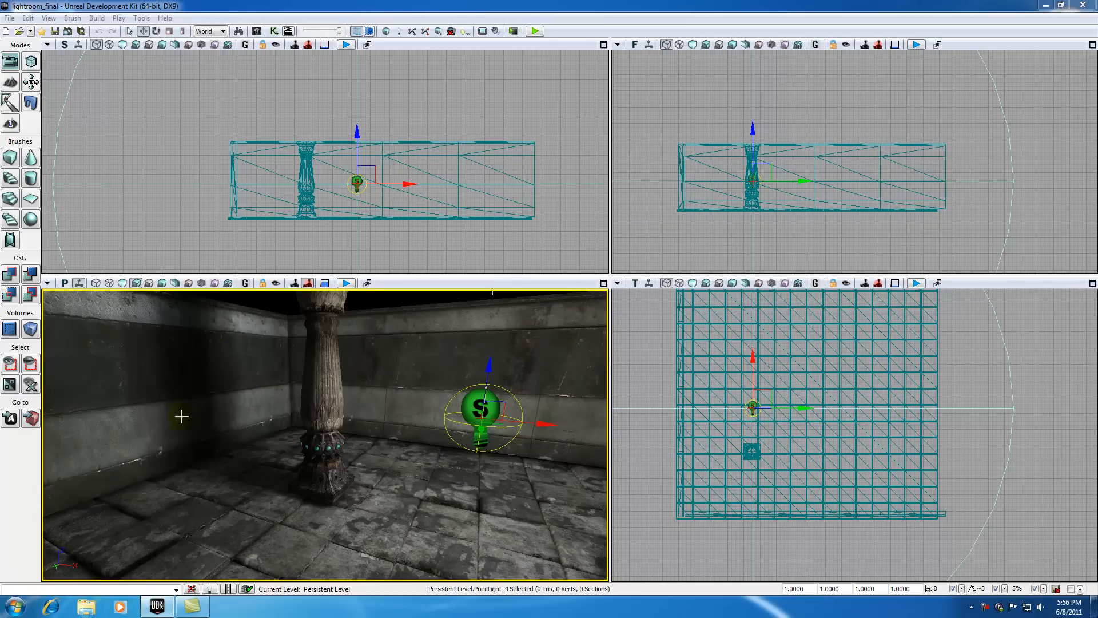
mouse_move(215, 393)
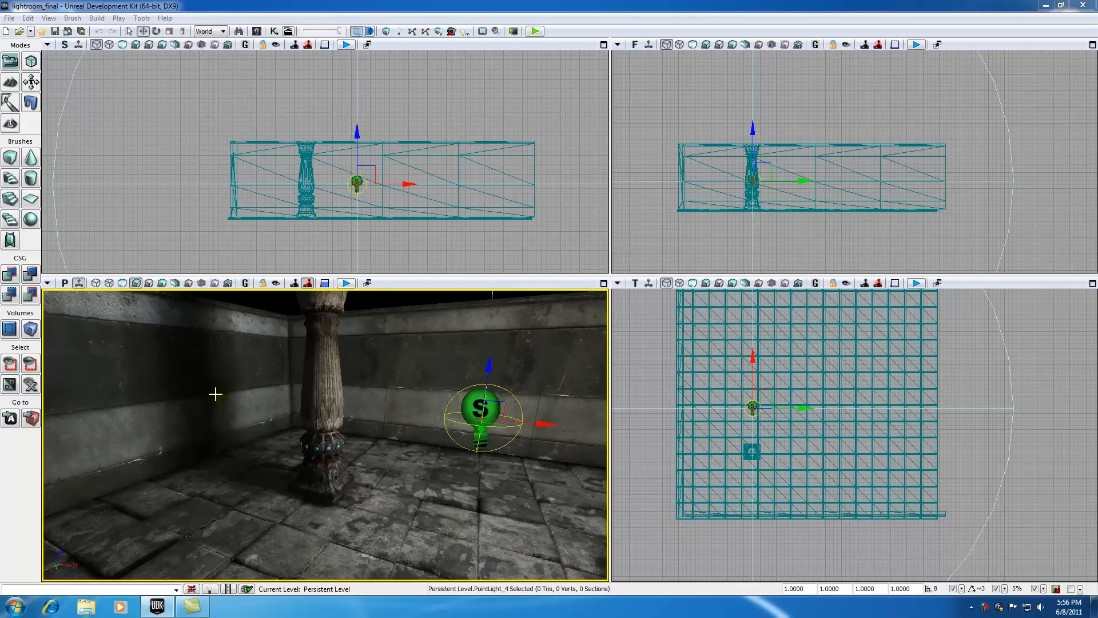
mouse_move(545, 429)
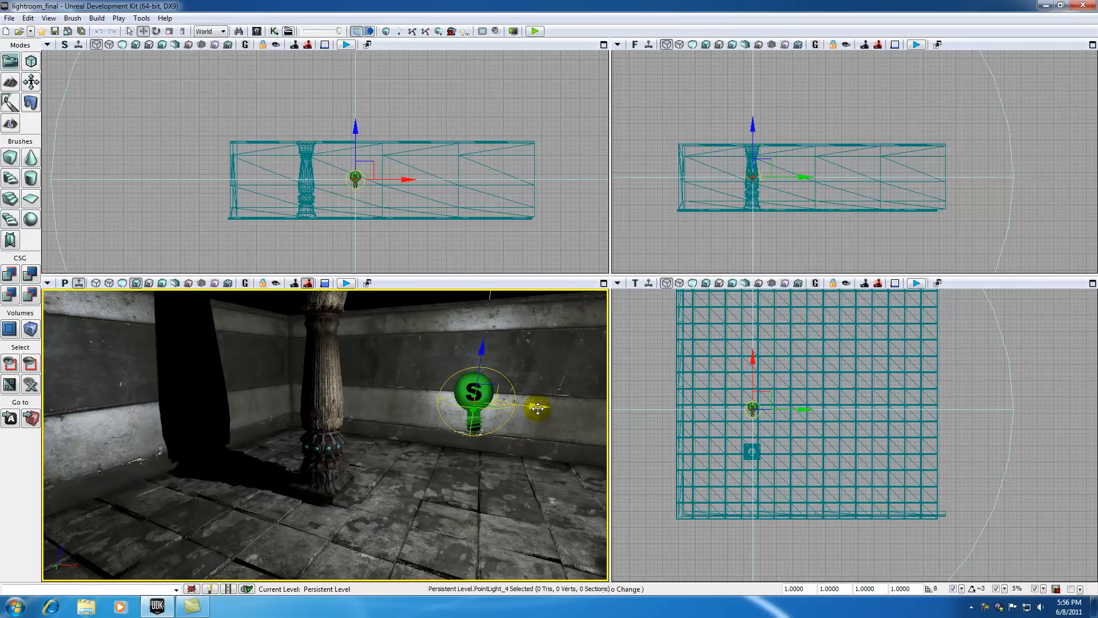
- Slide PointLight_4 slightly along the wall before bringing up its properties
drag(538, 409, 547, 412)
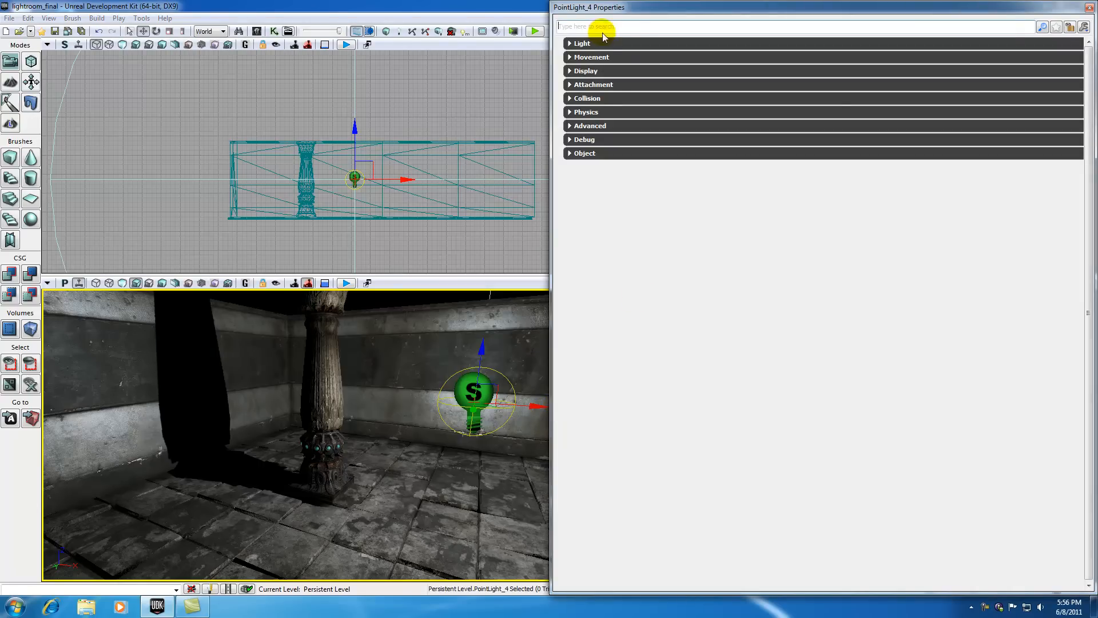
- Expand and inspect the Lightmass, Light Component and Point Light Component groups of PointLight_4
click(581, 42)
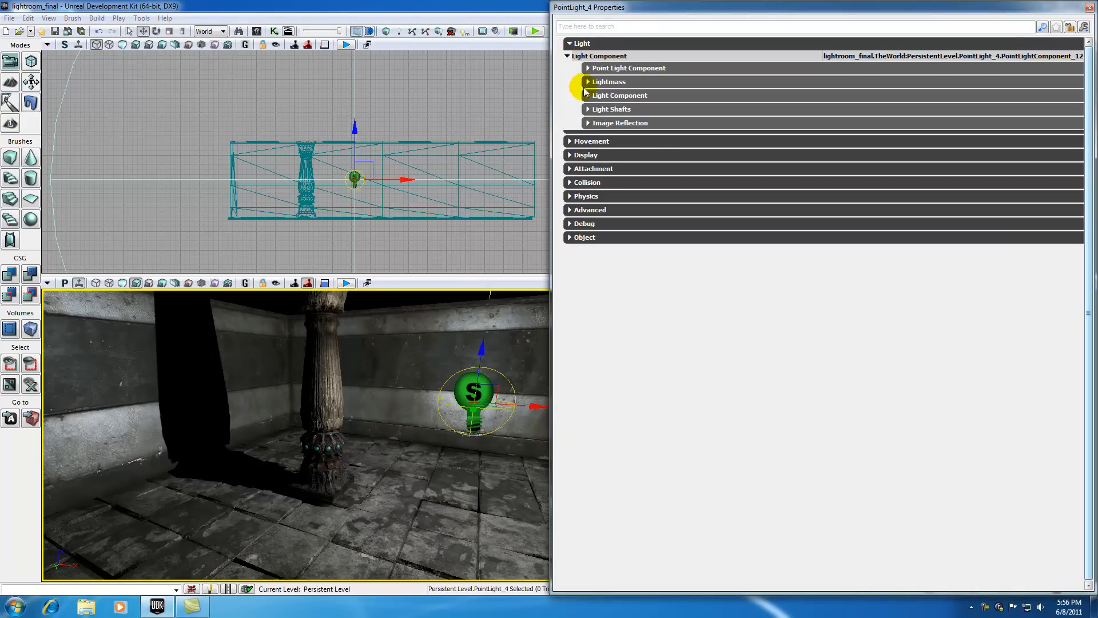
click(588, 81)
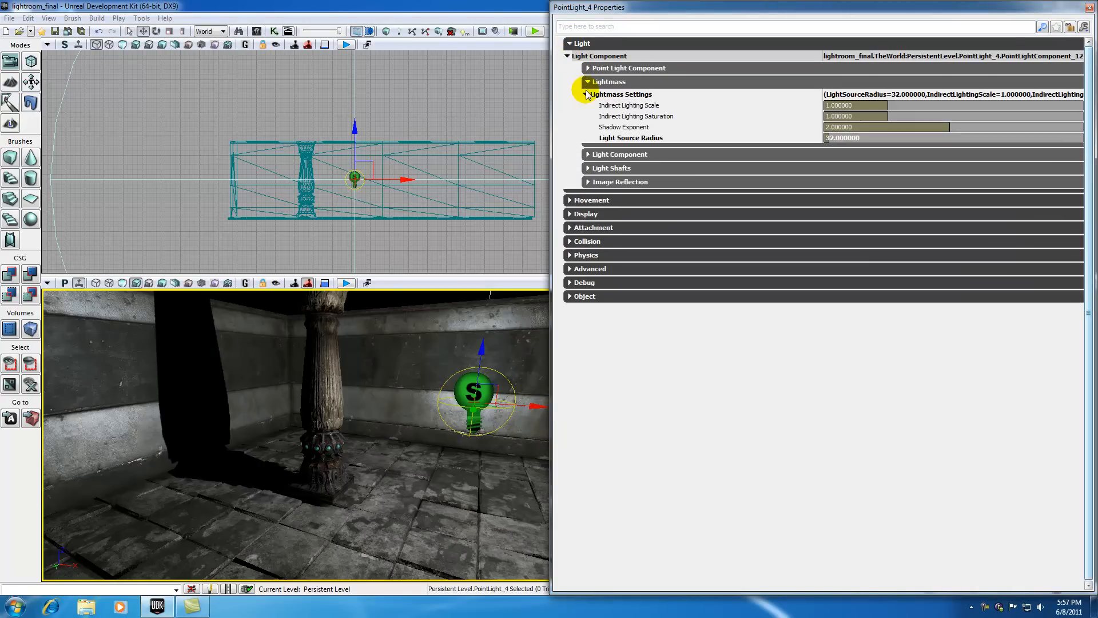
click(568, 154)
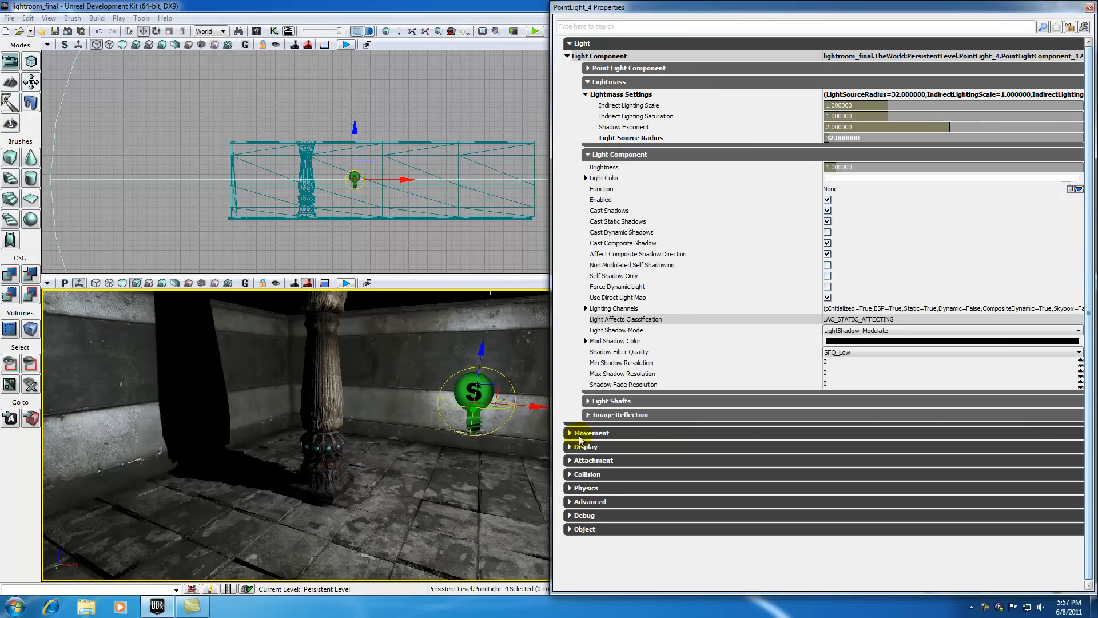
click(569, 433)
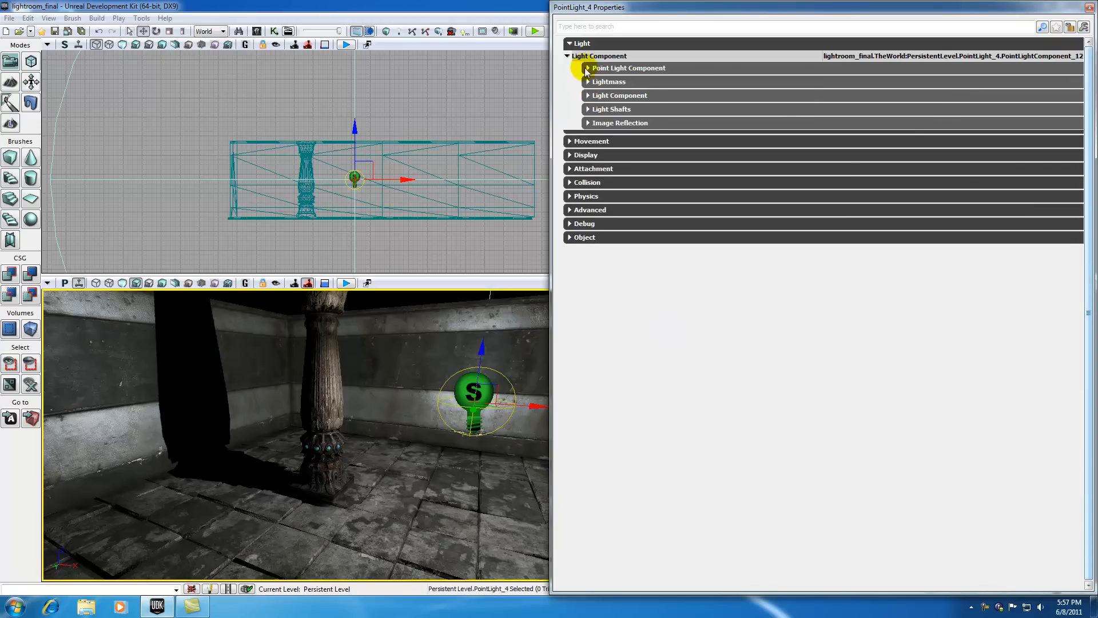
click(568, 42)
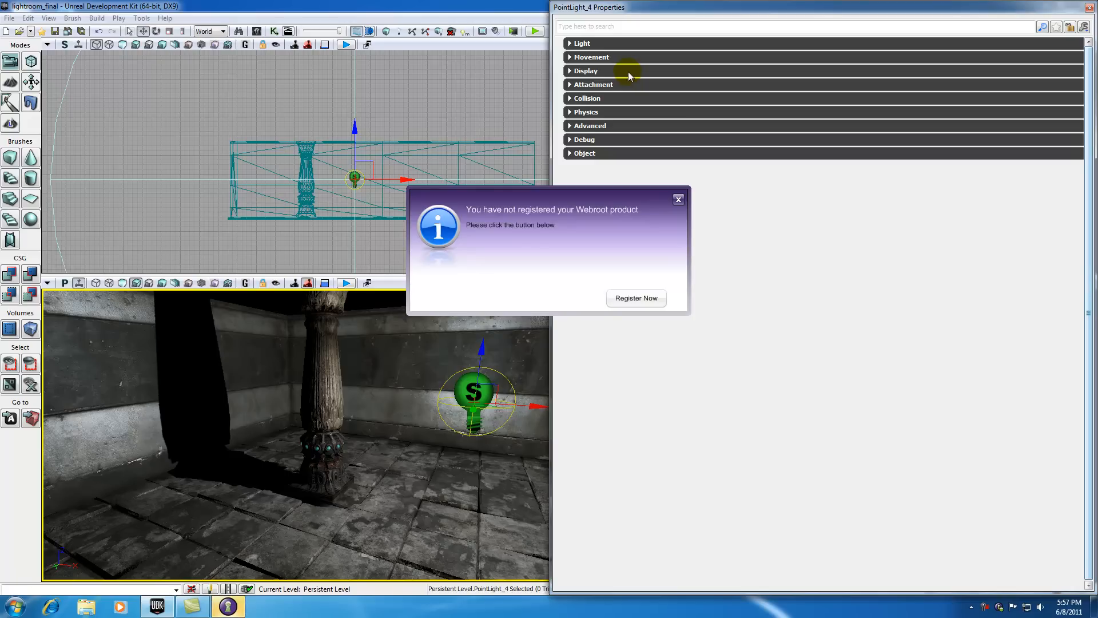
mouse_move(590, 215)
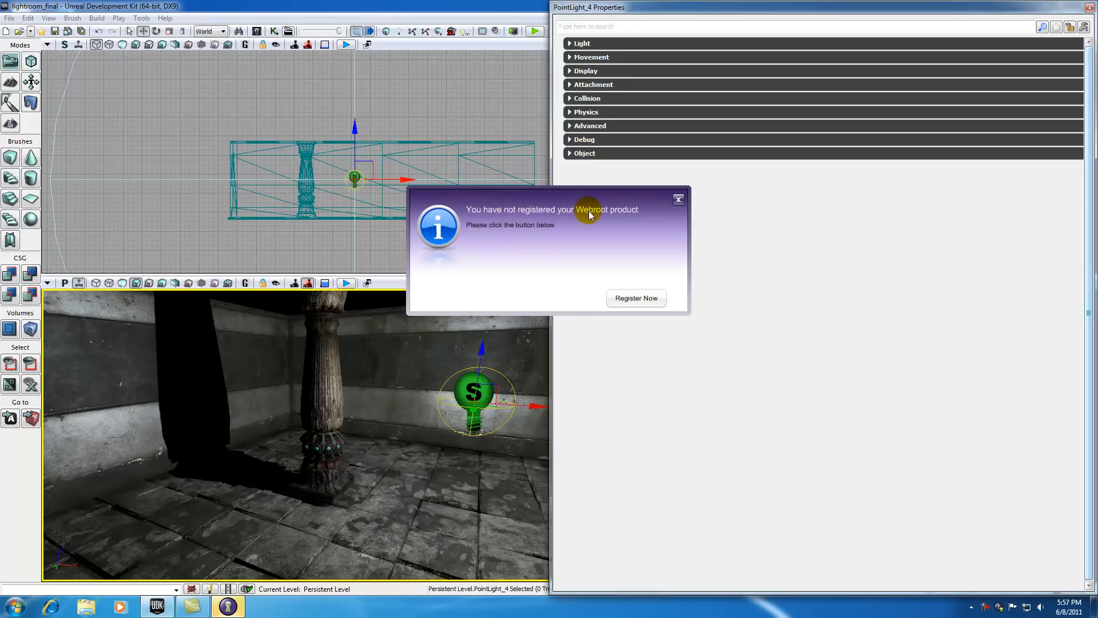
mouse_move(615, 285)
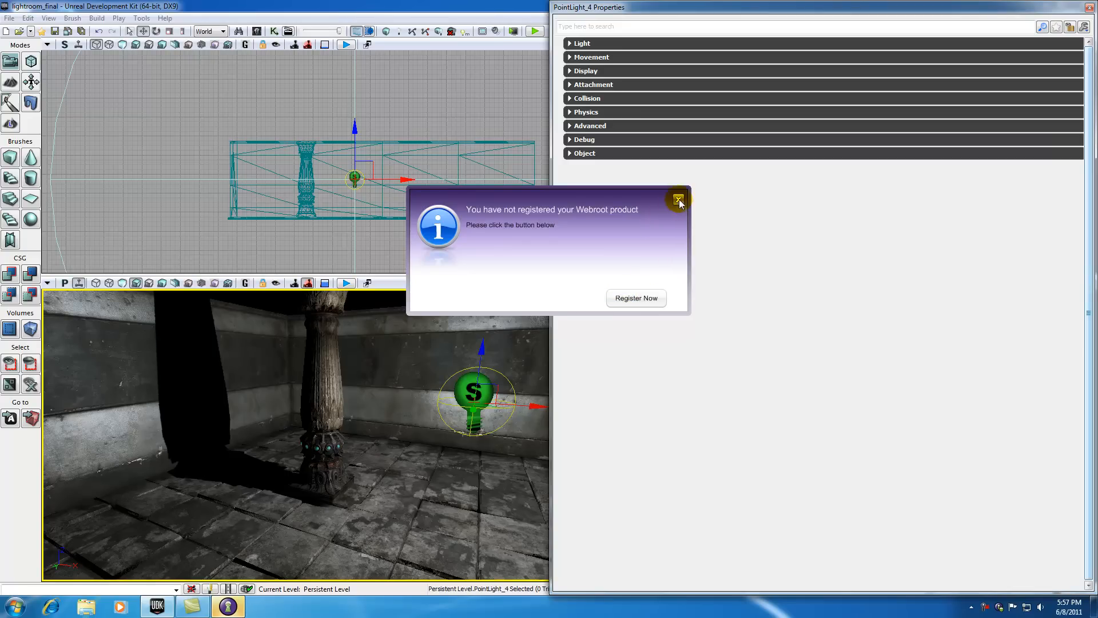
- Close the Webroot product registration popup covering the editor
click(678, 198)
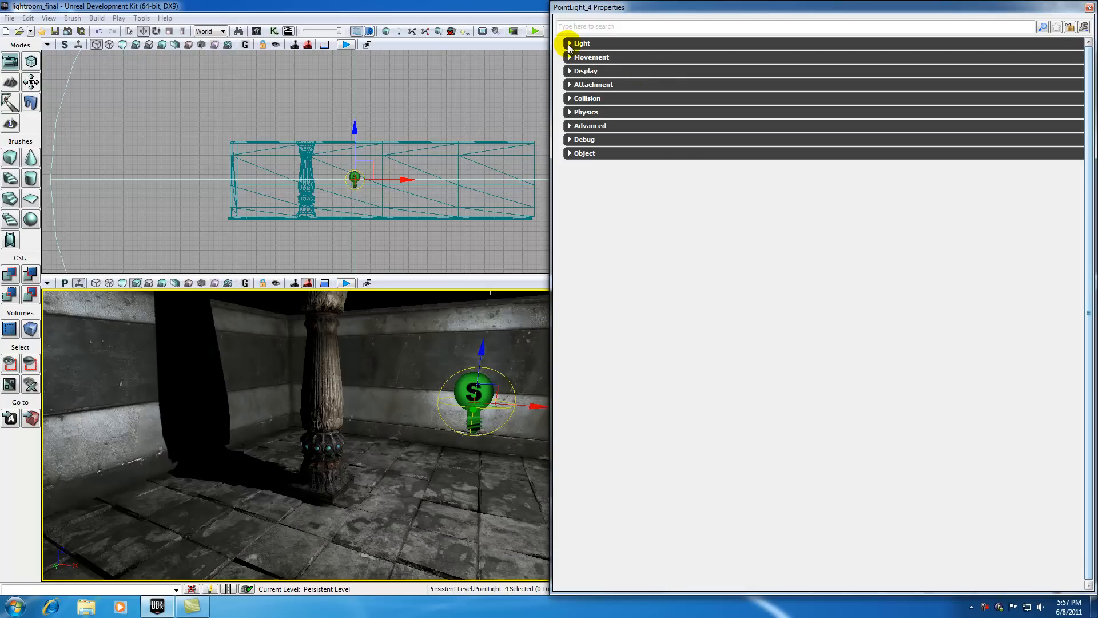
- Raise the light's Brightness for a much brighter room, then bring it back down to about 1.70
click(569, 43)
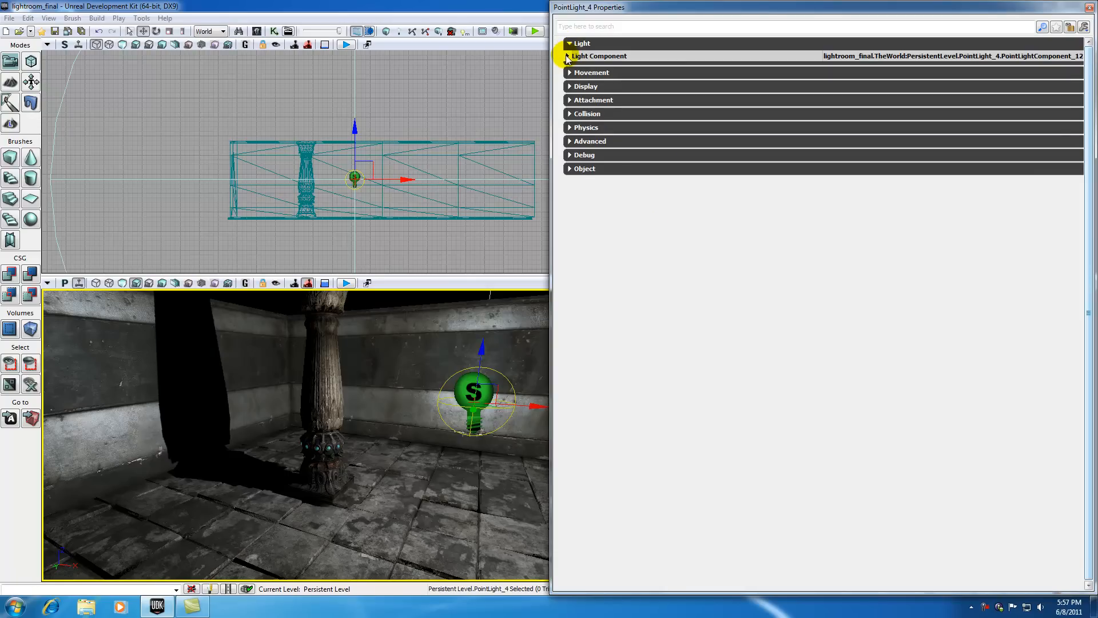
click(568, 56)
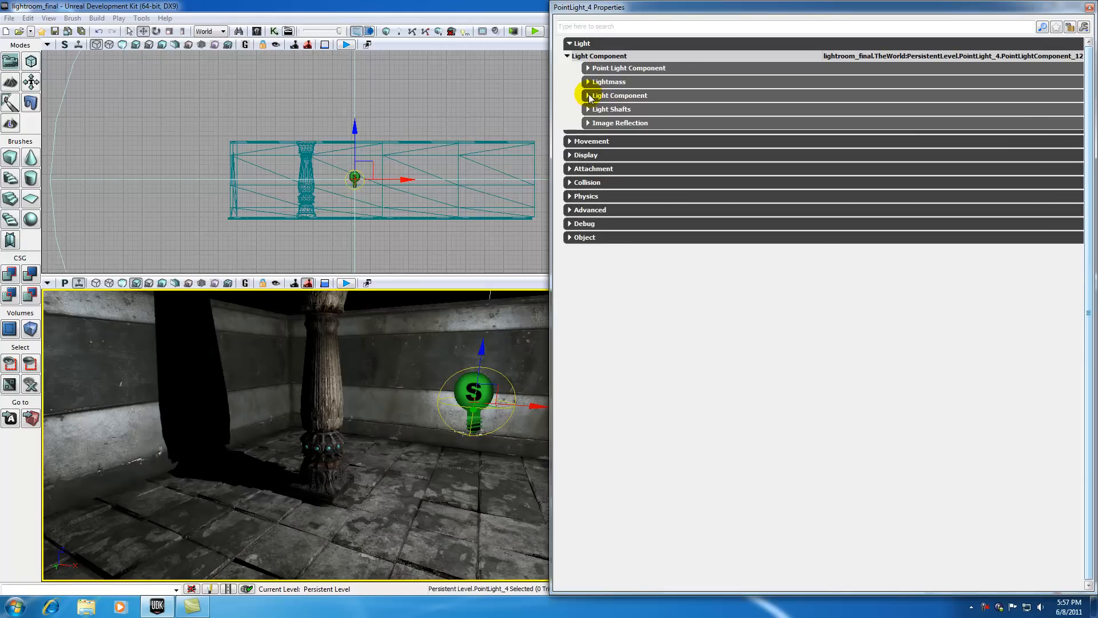
click(618, 95)
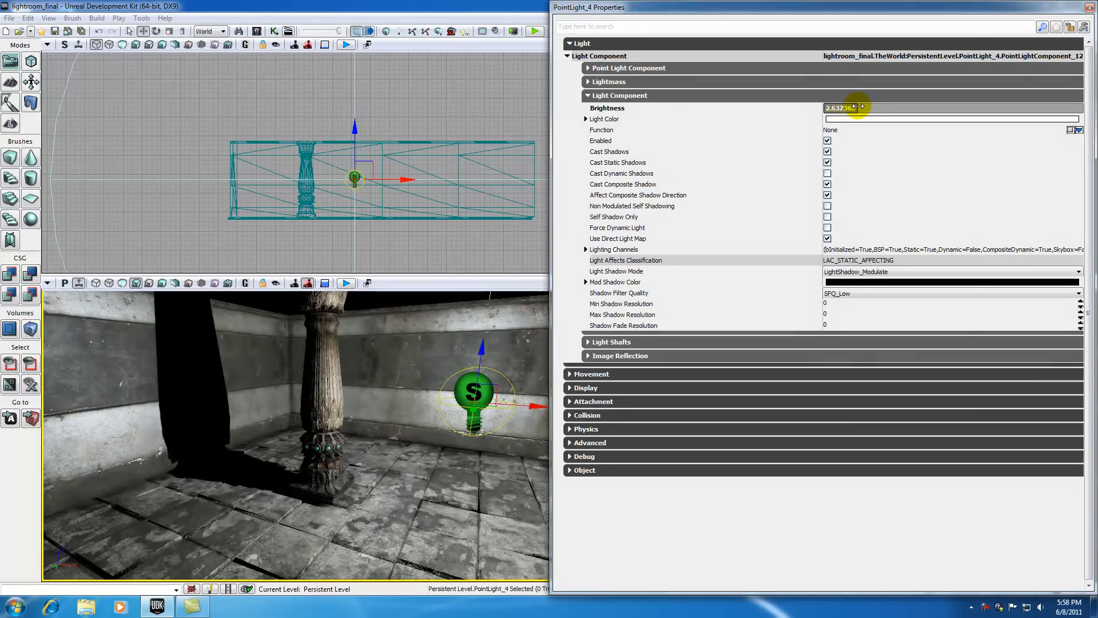
drag(848, 107, 938, 107)
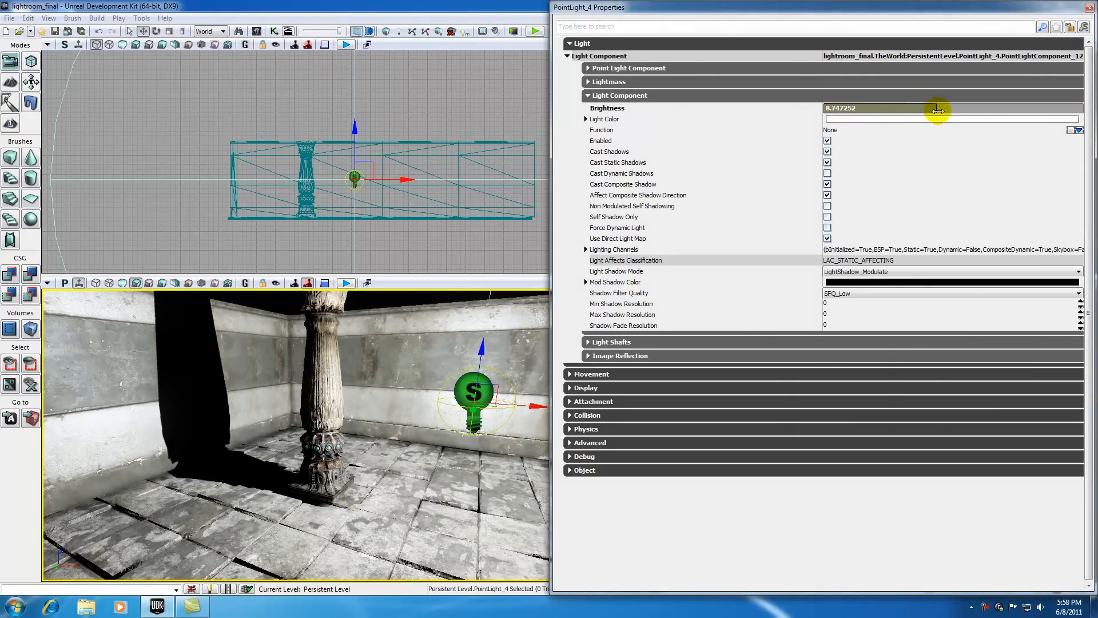
drag(938, 109, 830, 108)
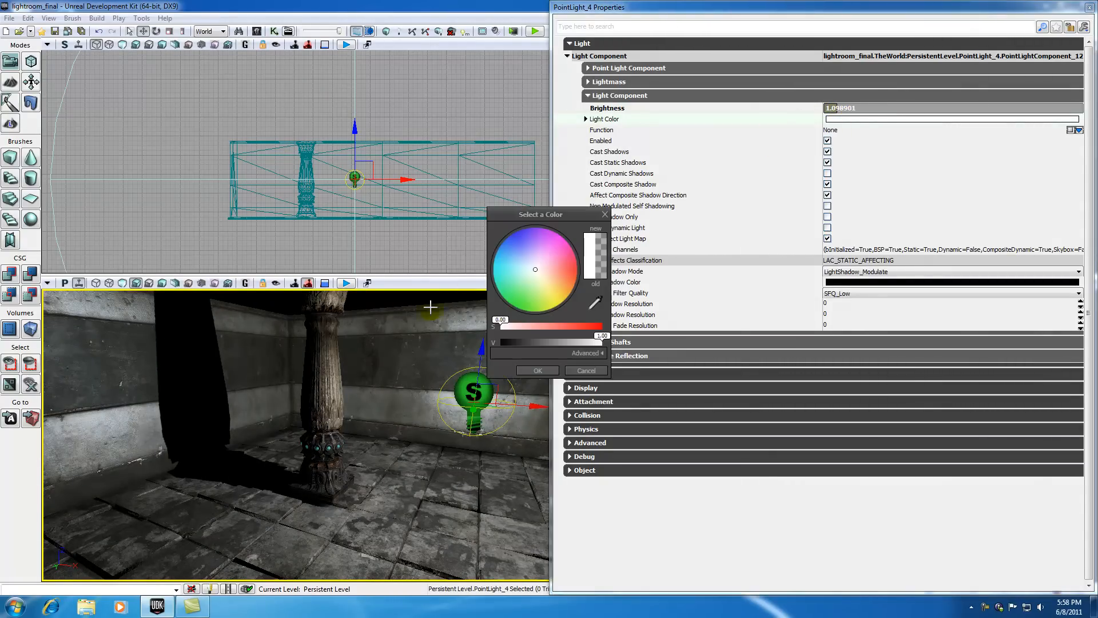
- Set Light Color to green and turn Cast Shadows back on
click(521, 303)
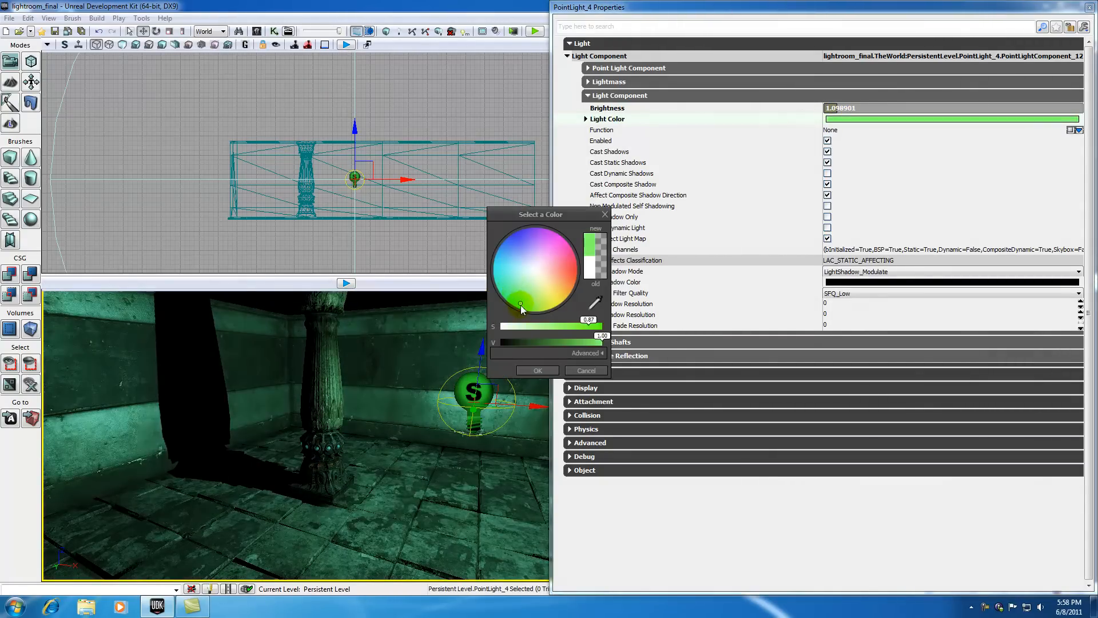
click(537, 370)
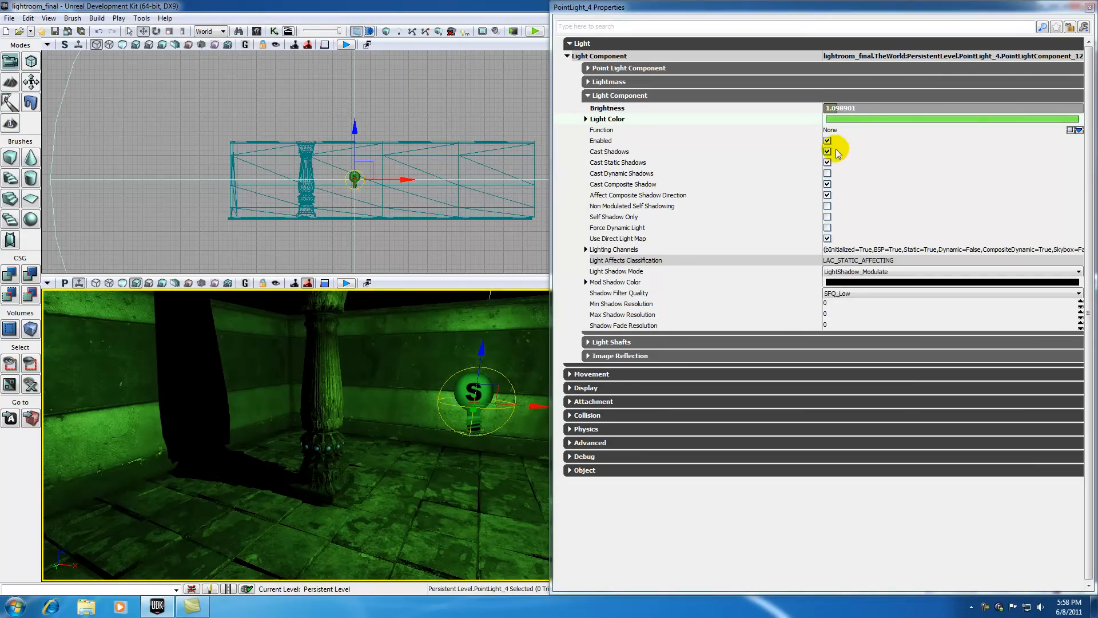
mouse_move(829, 151)
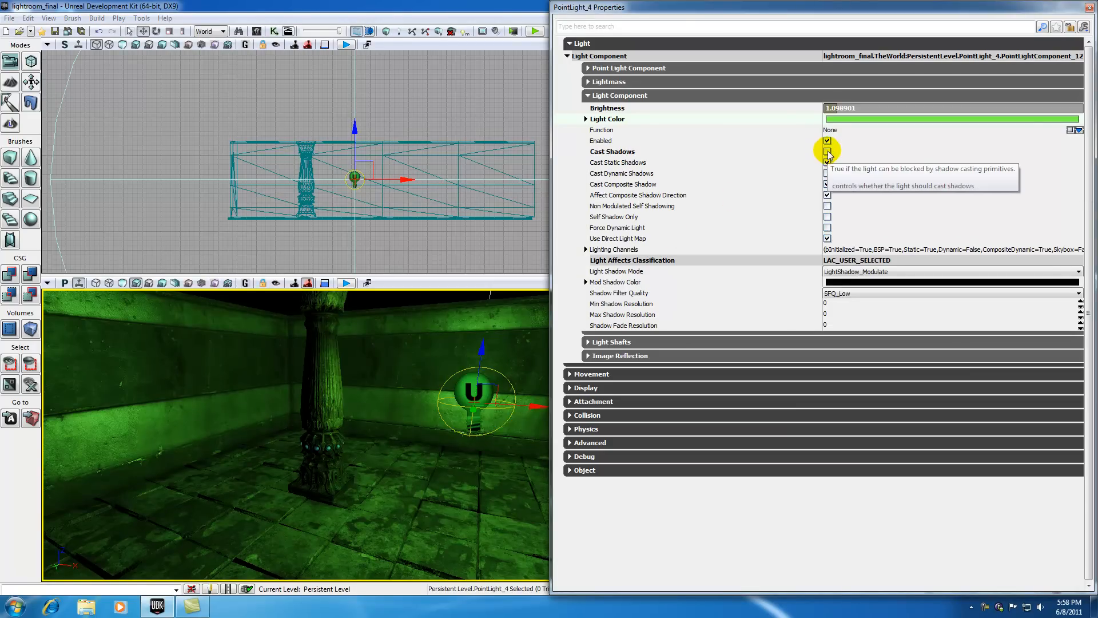
click(827, 151)
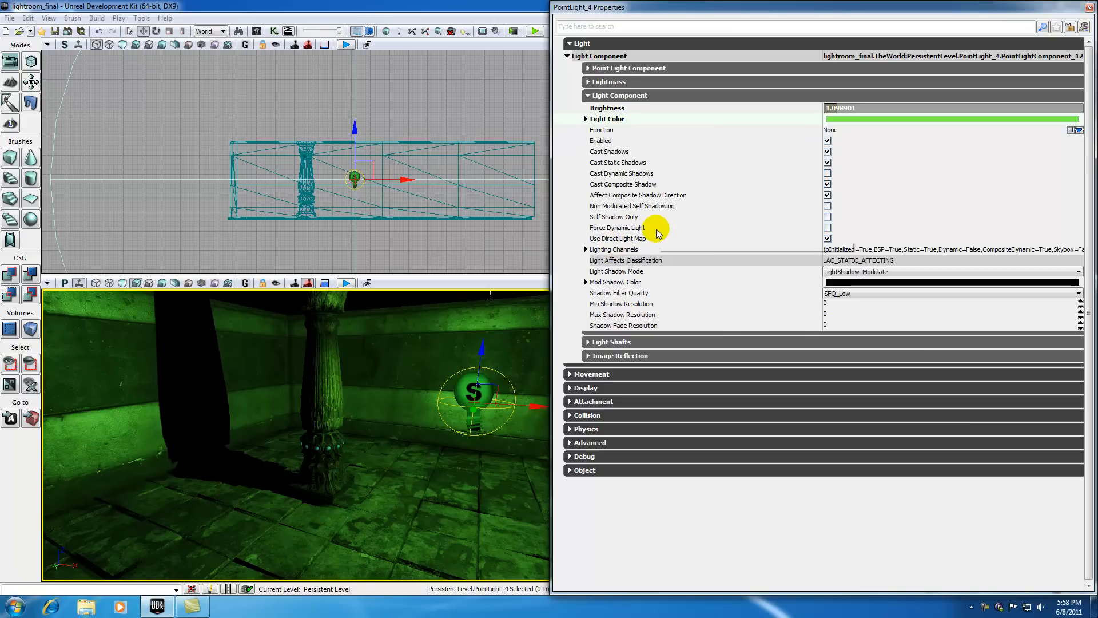
mouse_move(657, 231)
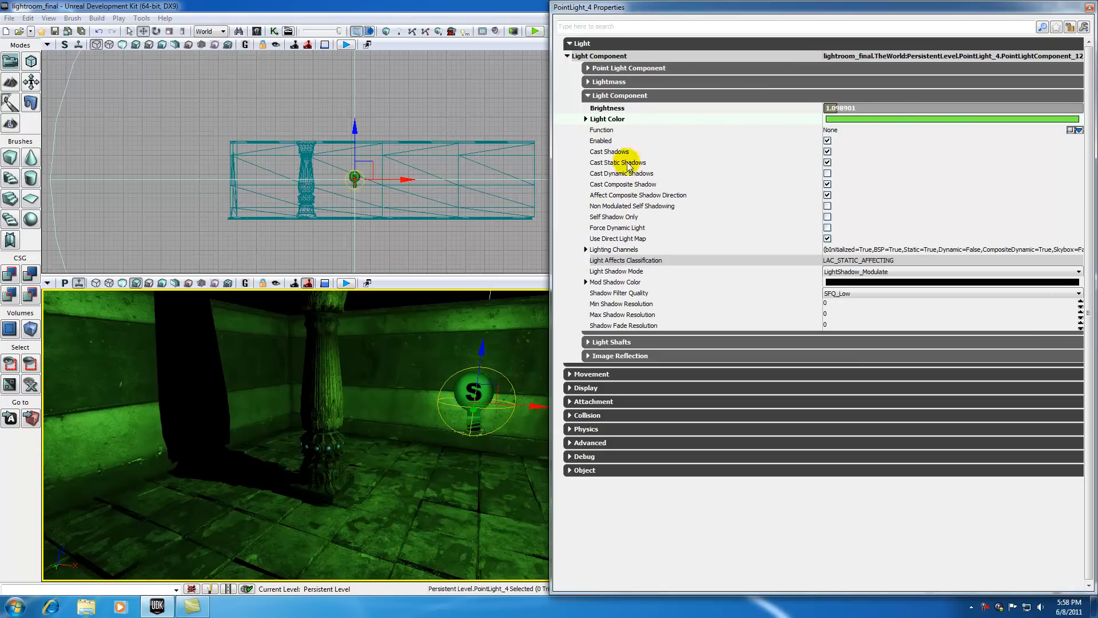
- Recheck the light colour chooser without changes and collapse the Light Component group
click(953, 117)
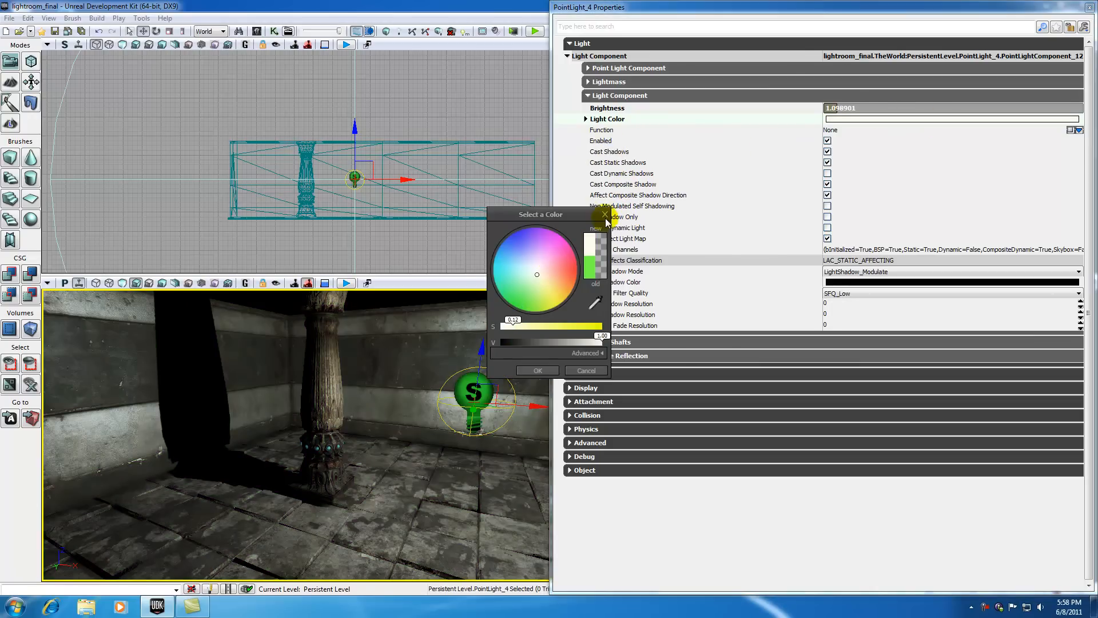
click(538, 370)
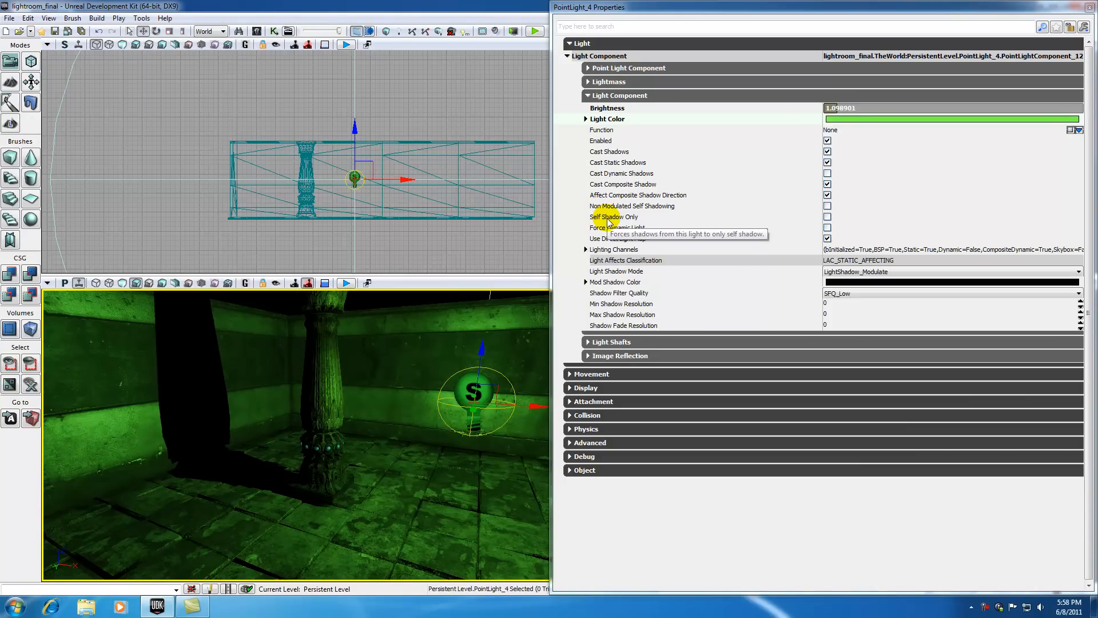
click(585, 95)
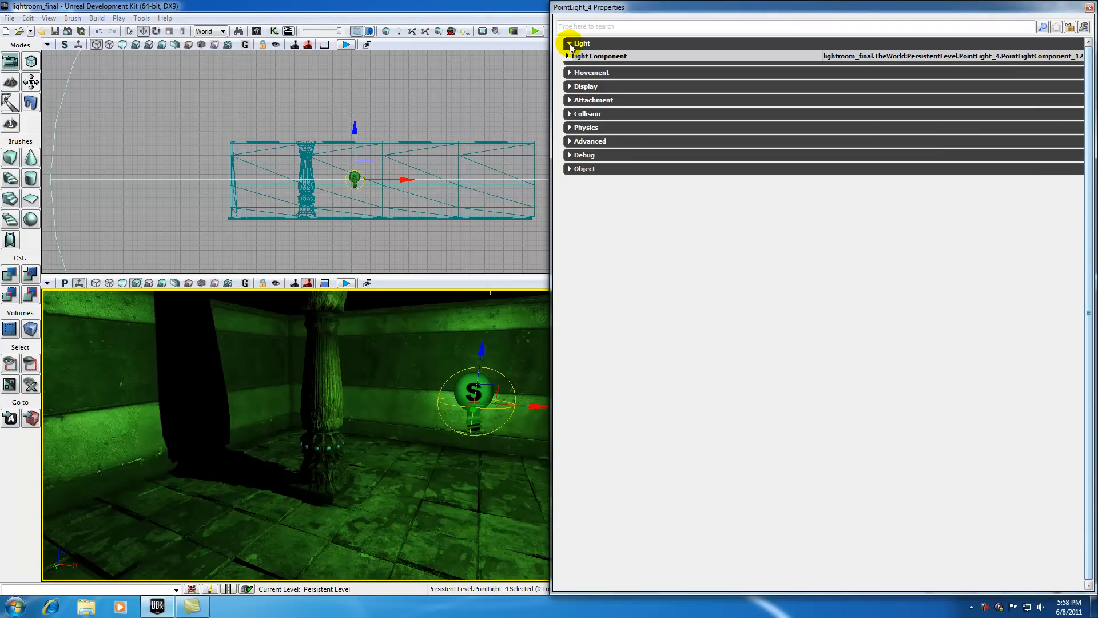
- Restore Light Color to white, checking the Light and Lightmass groups, and collapse the properties
click(568, 43)
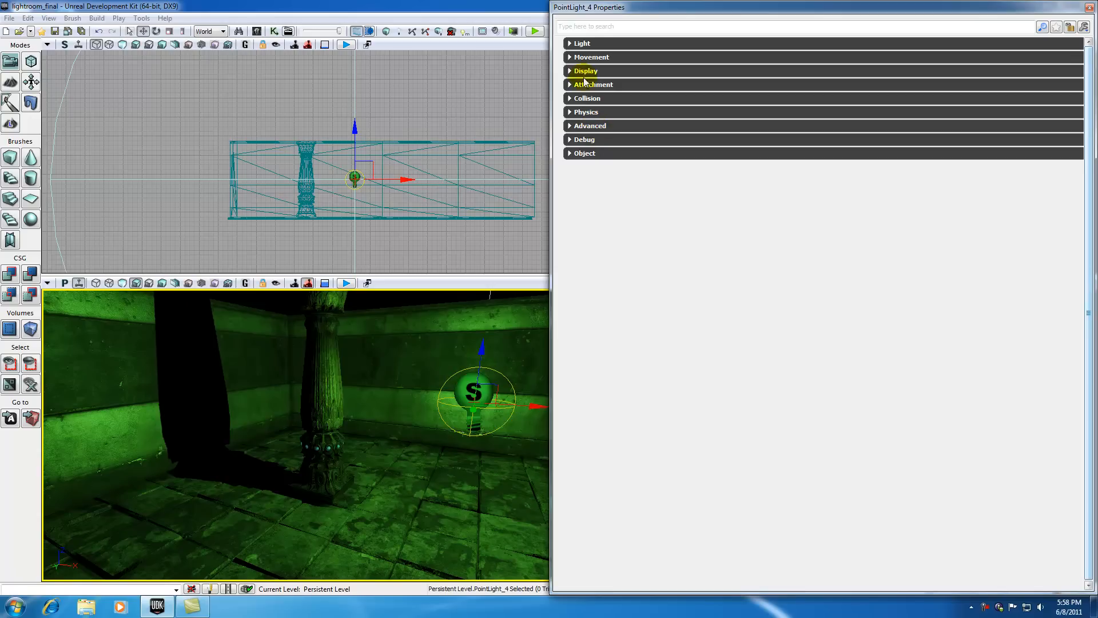
click(582, 43)
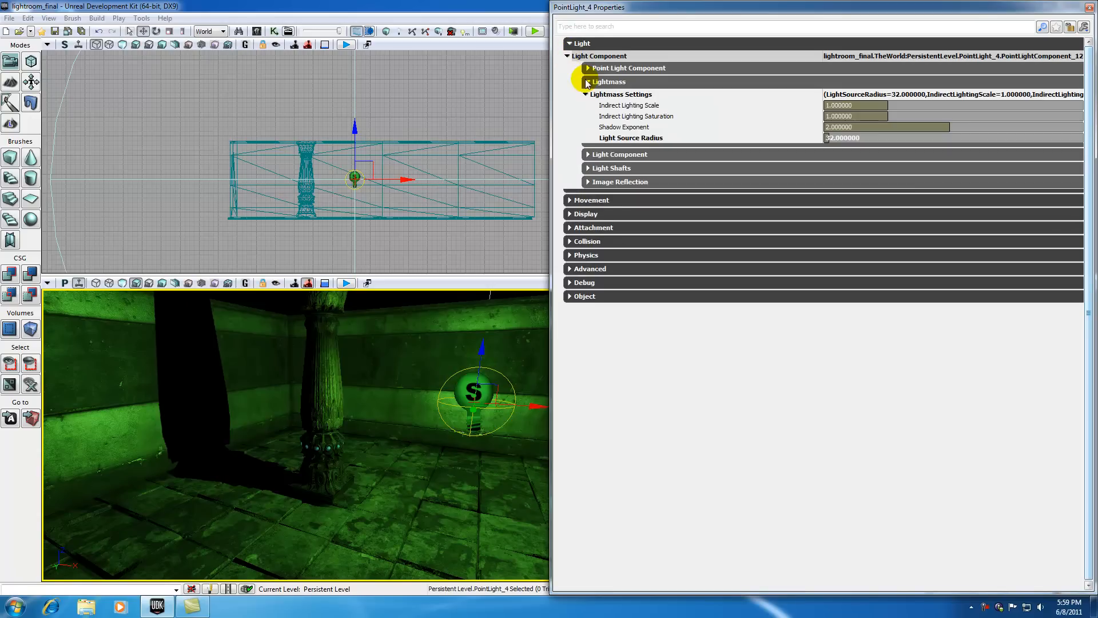
click(587, 95)
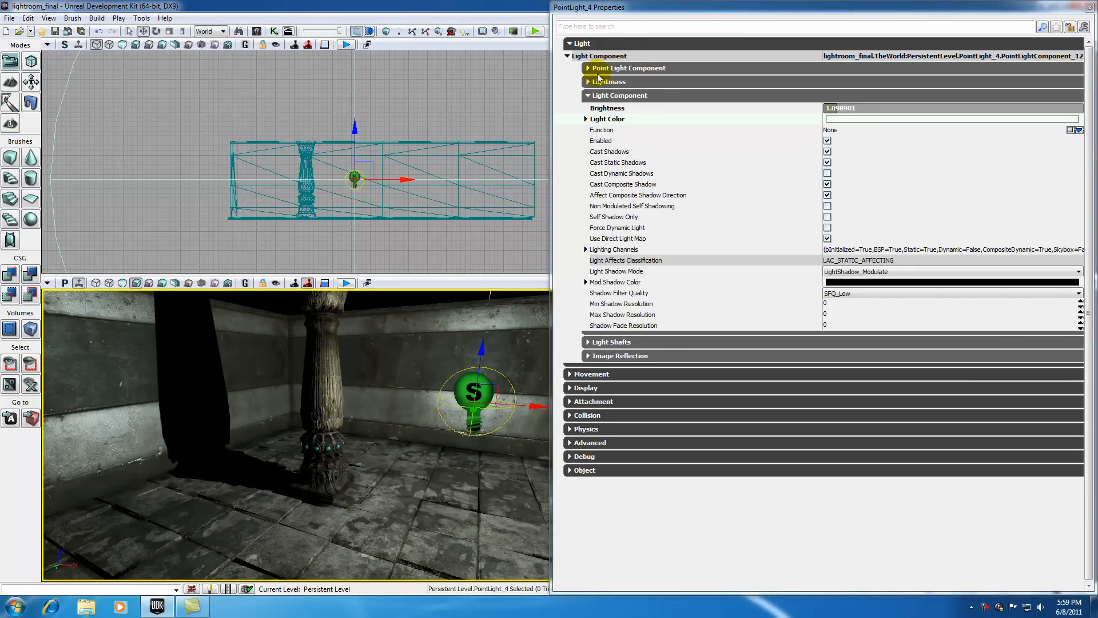
click(570, 42)
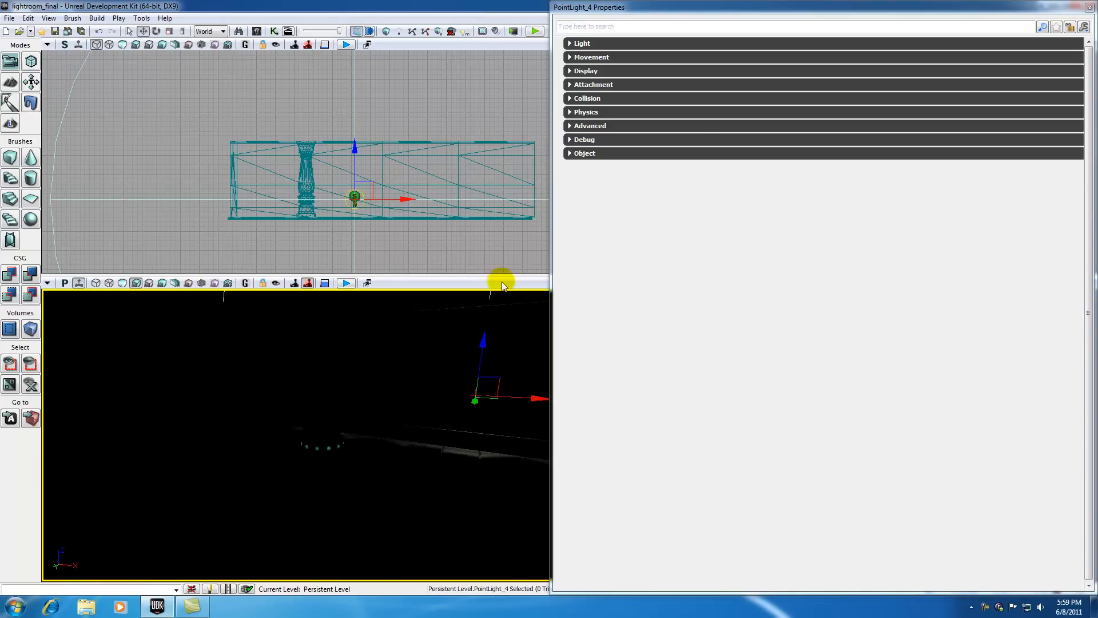
click(1090, 6)
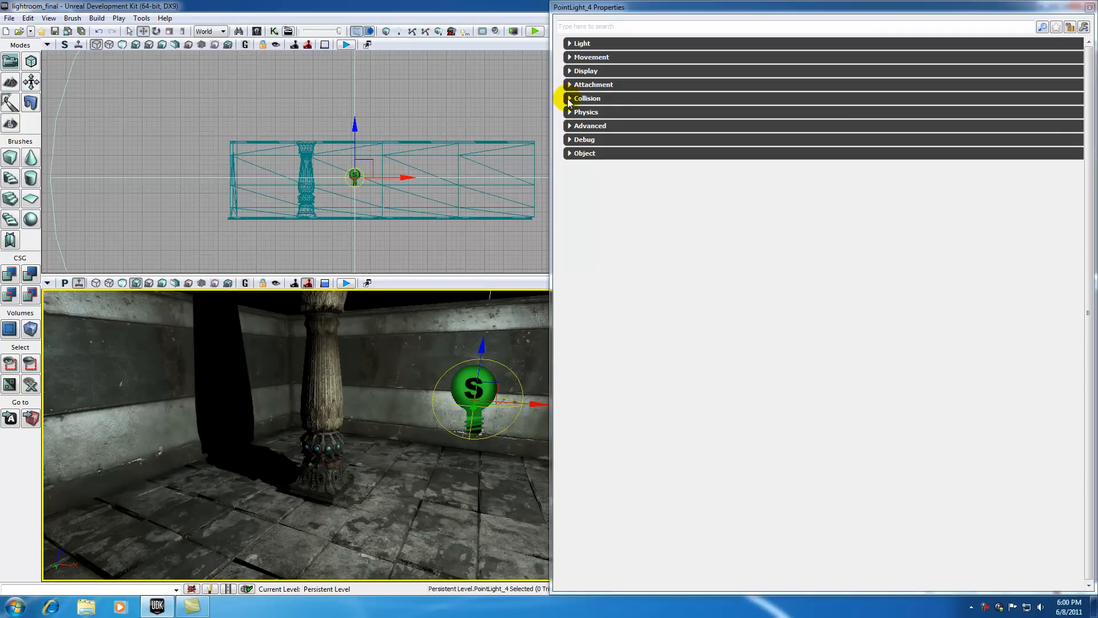
- Expand Display and drag PointLight_4's Draw Scale up through about 1.49 and 1.81 to roughly 2.85
click(586, 71)
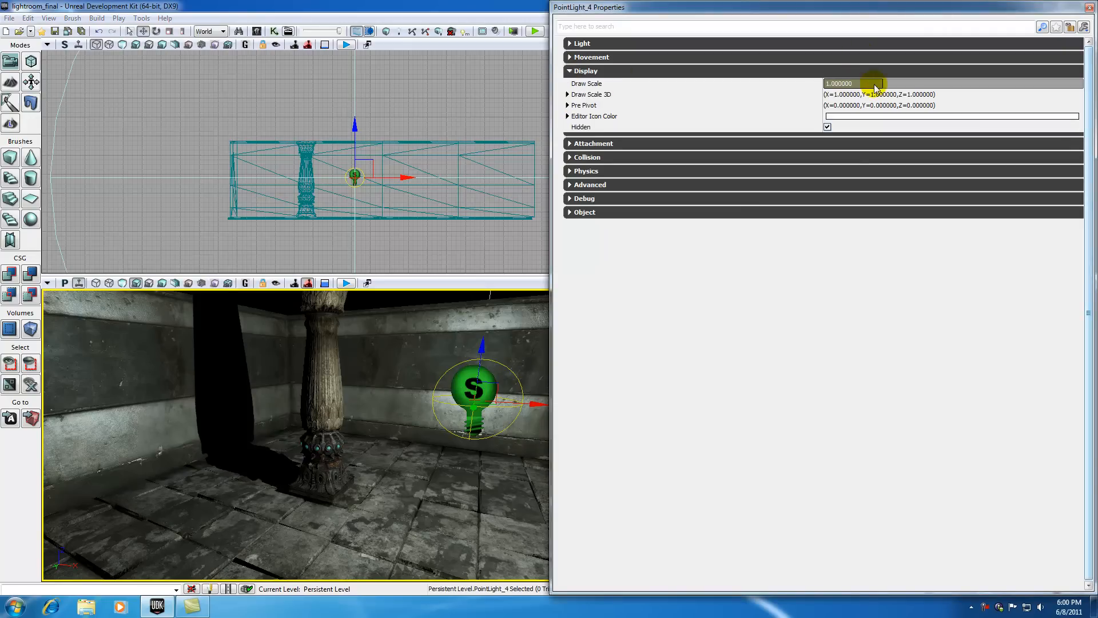
drag(852, 83, 851, 92)
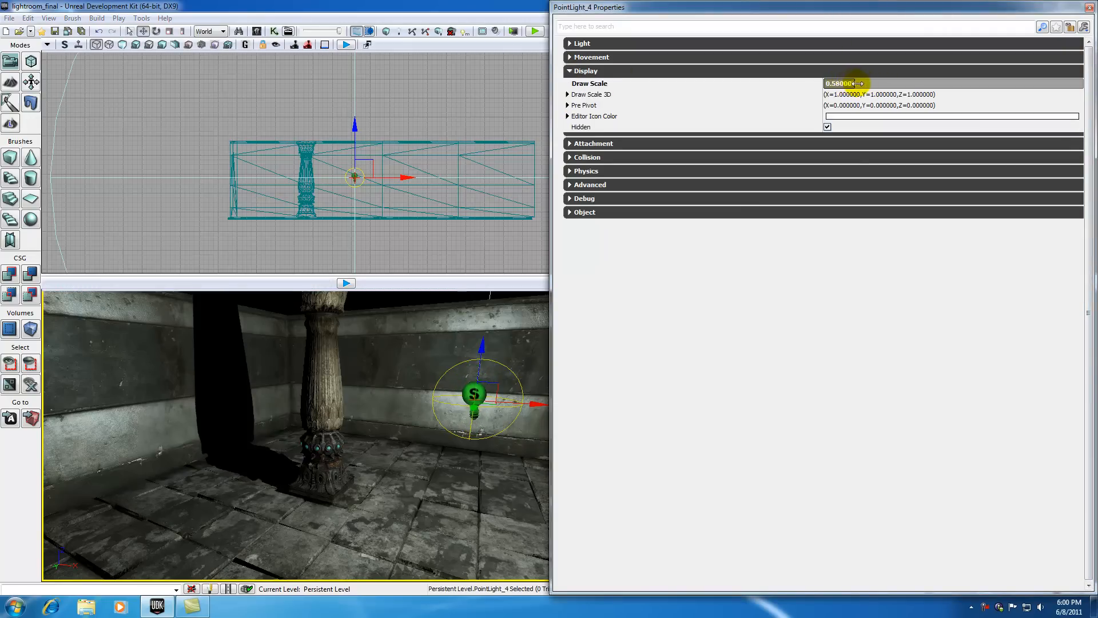
drag(847, 84, 837, 83)
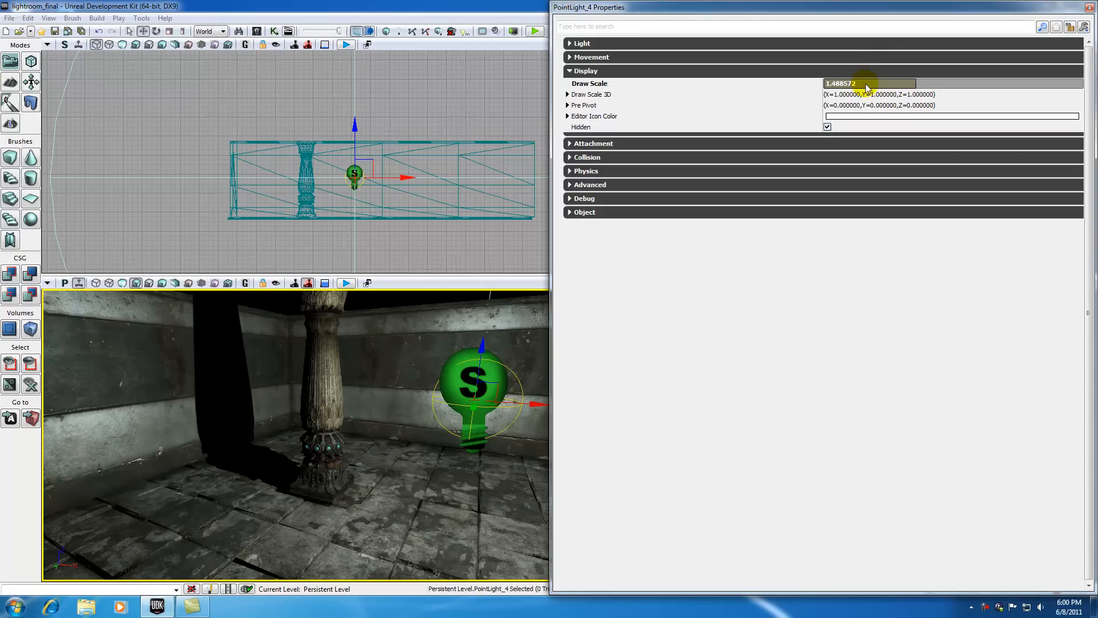
text(0.622857)
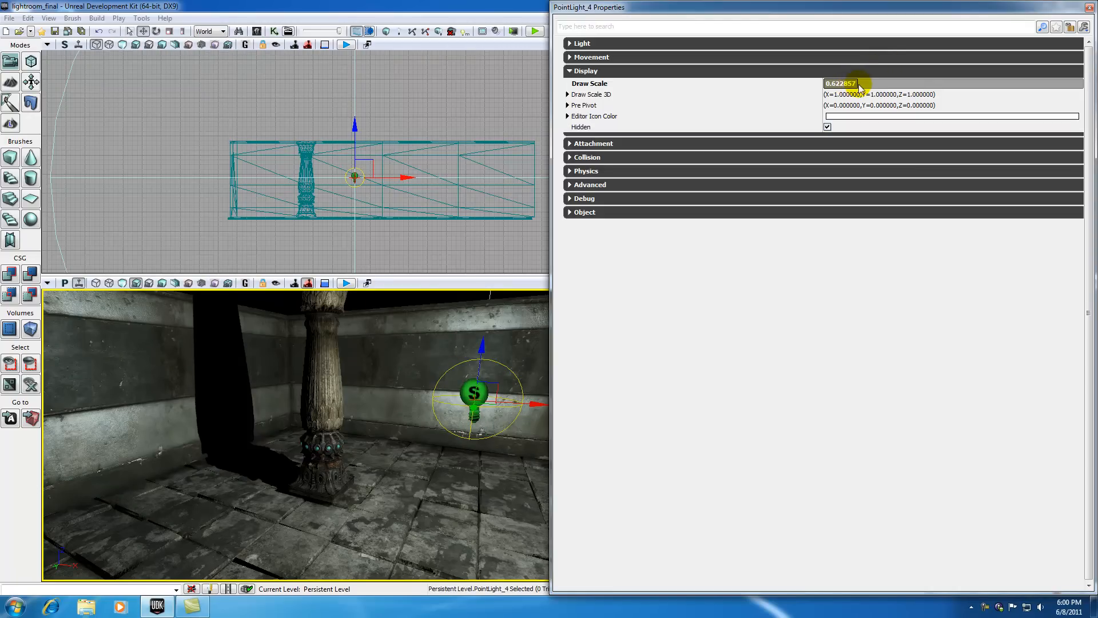
drag(841, 83, 921, 83)
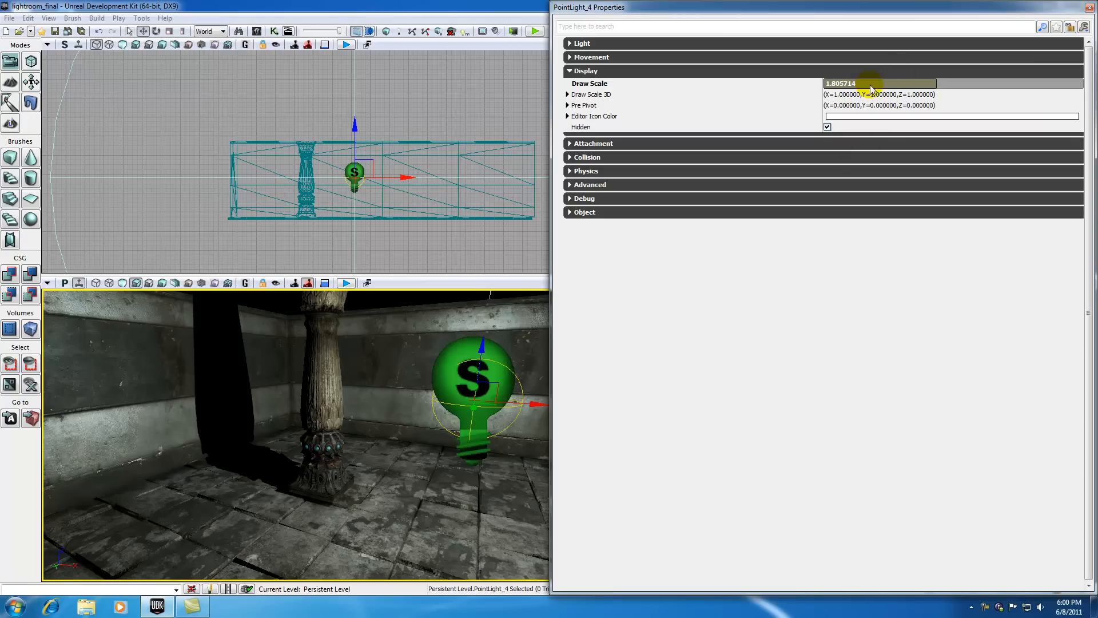
drag(869, 84, 1006, 86)
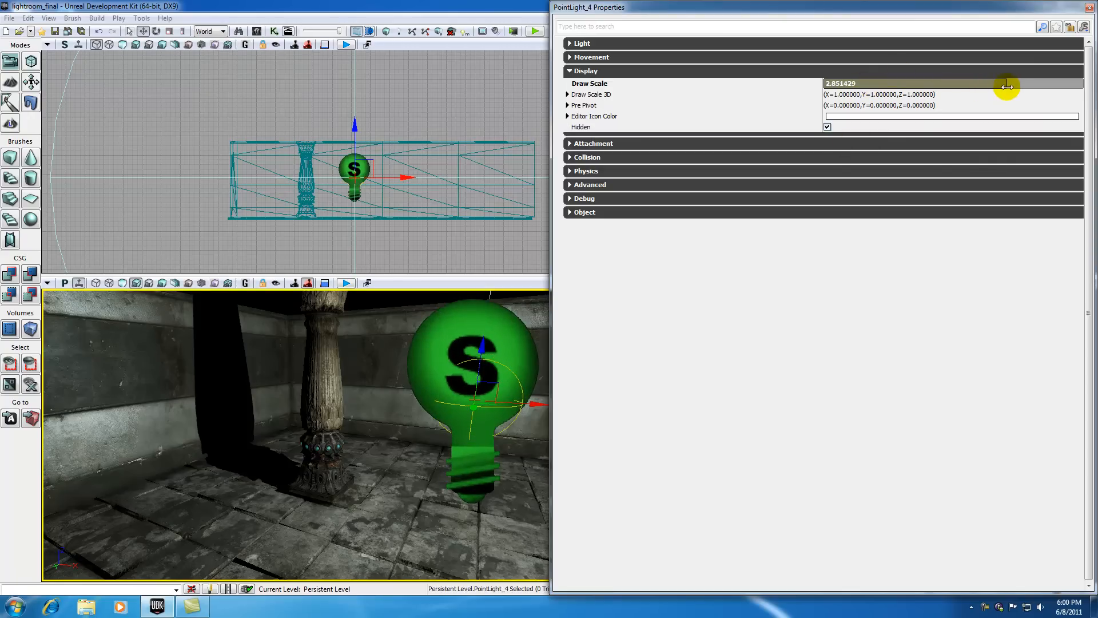